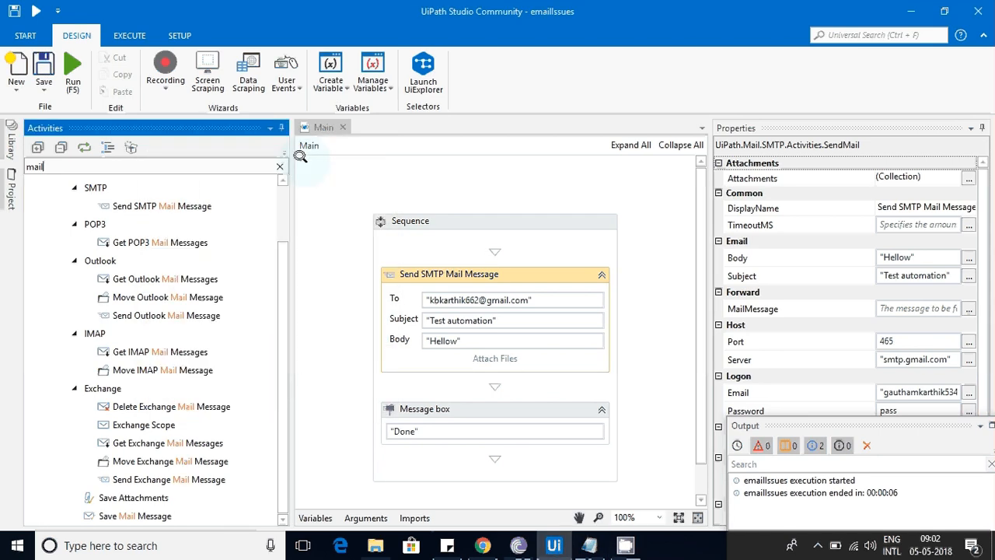
mouse_move(574, 265)
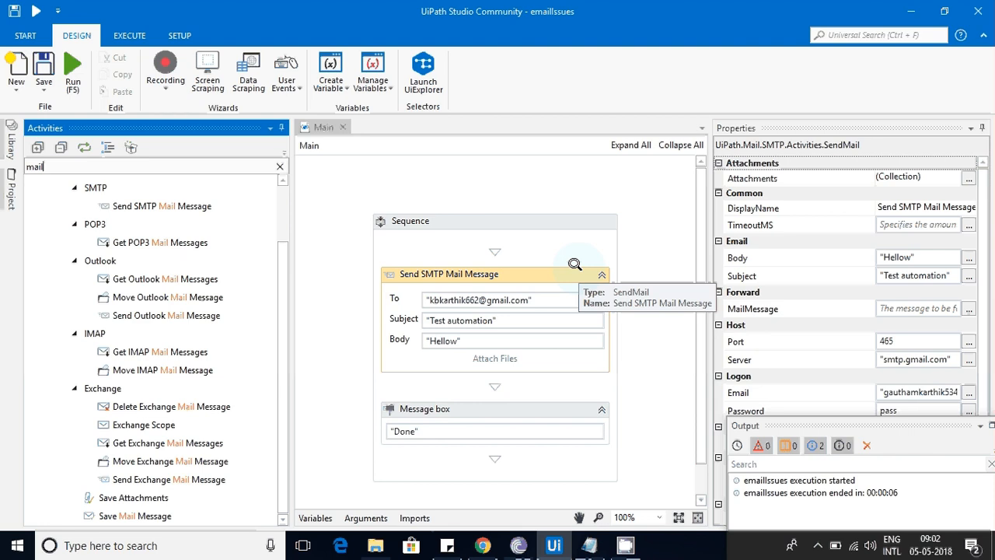
mouse_move(692, 192)
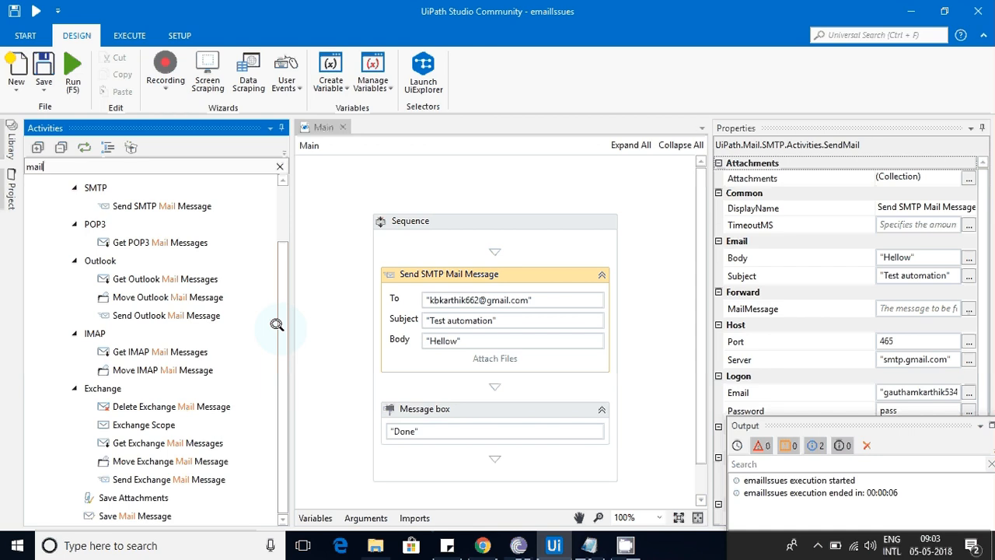
mouse_move(260, 226)
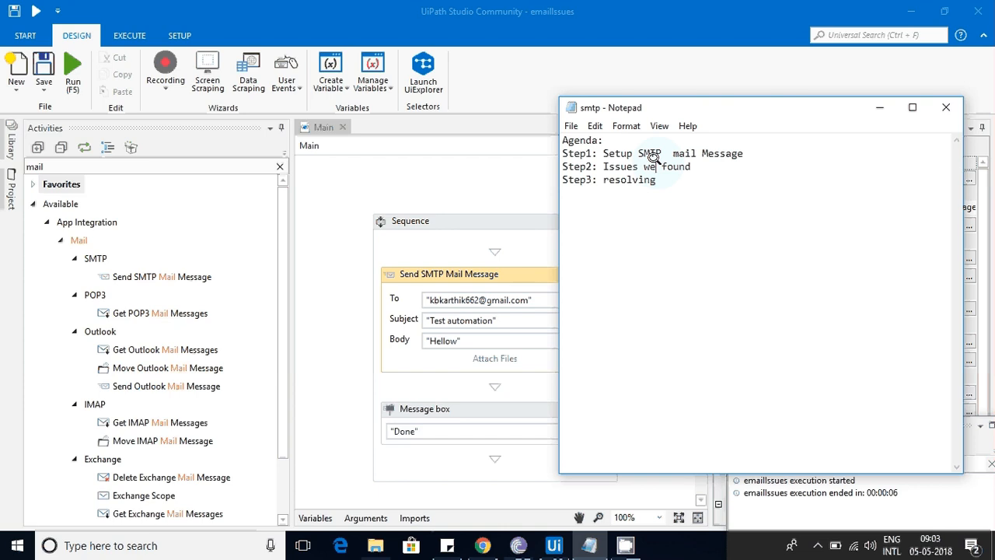
Add a 'Send mail' line under Step1 in the agenda, then close Notepad without saving
key("Enter")
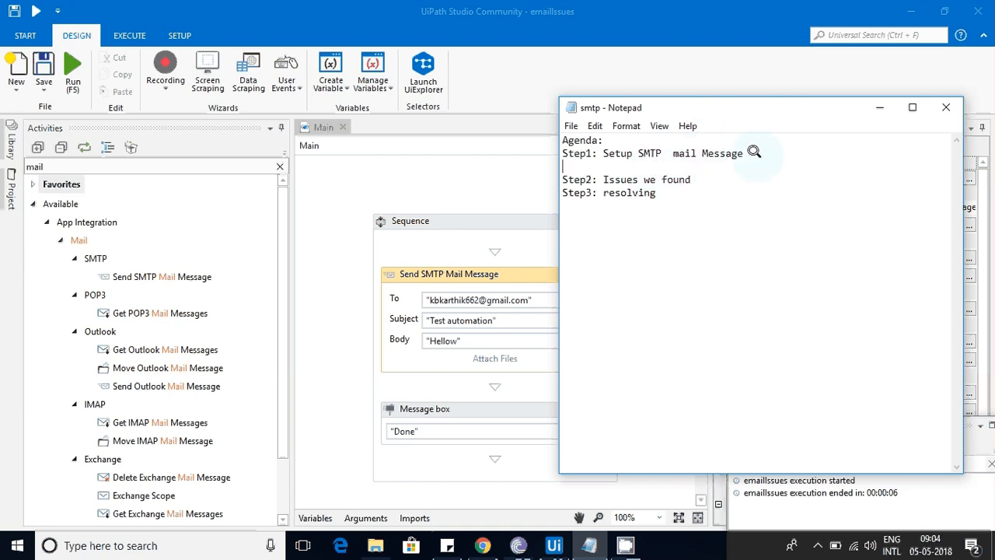
type("Send mail")
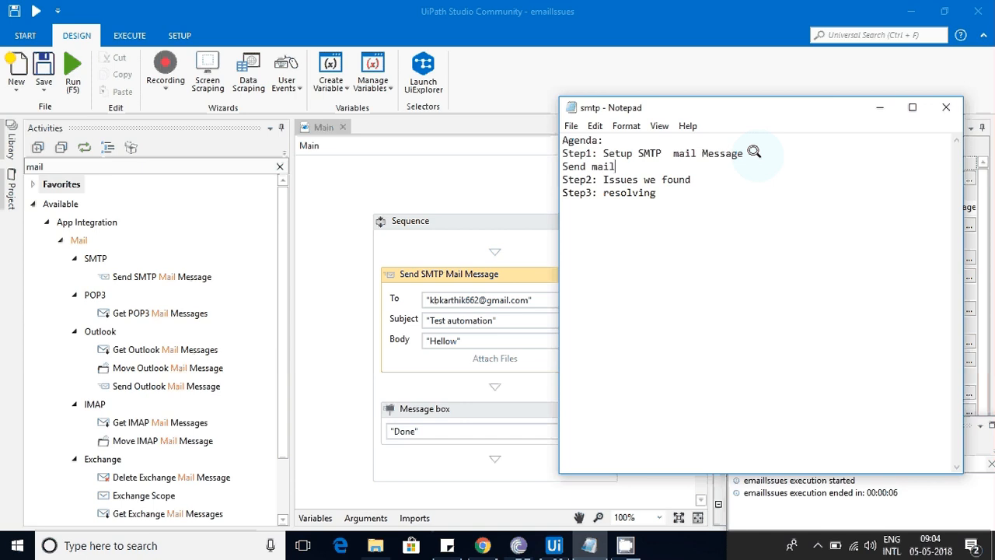
key("enter")
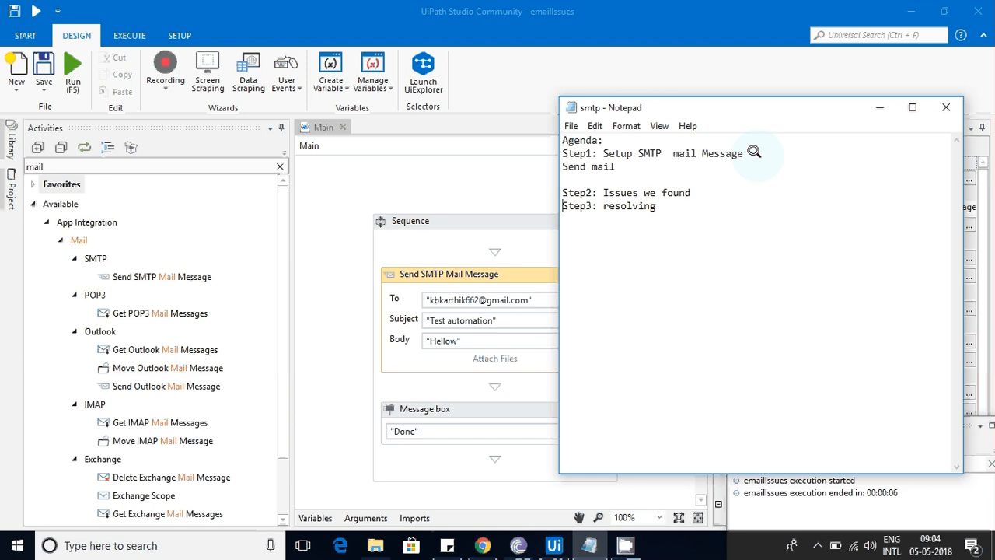
mouse_move(946, 107)
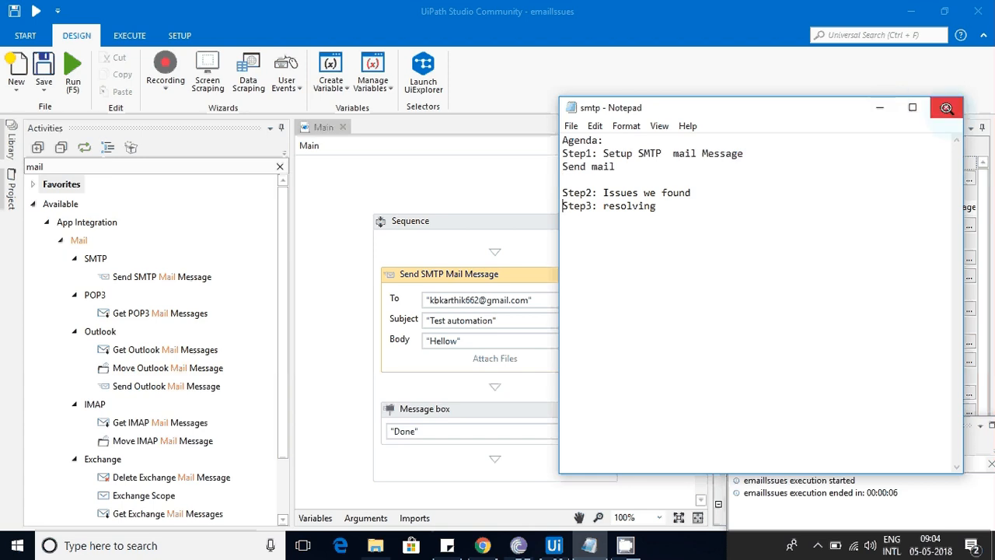
left_click(947, 107)
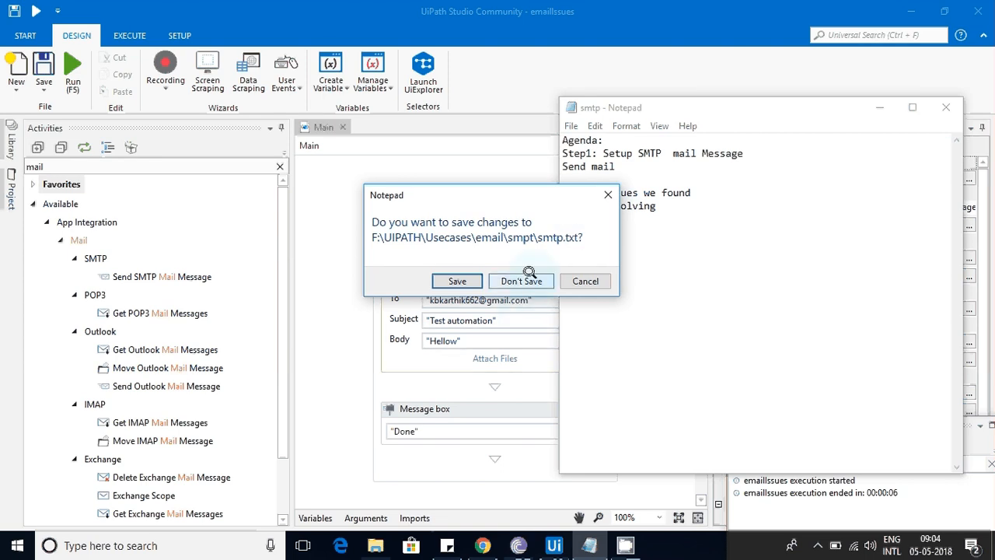
left_click(521, 280)
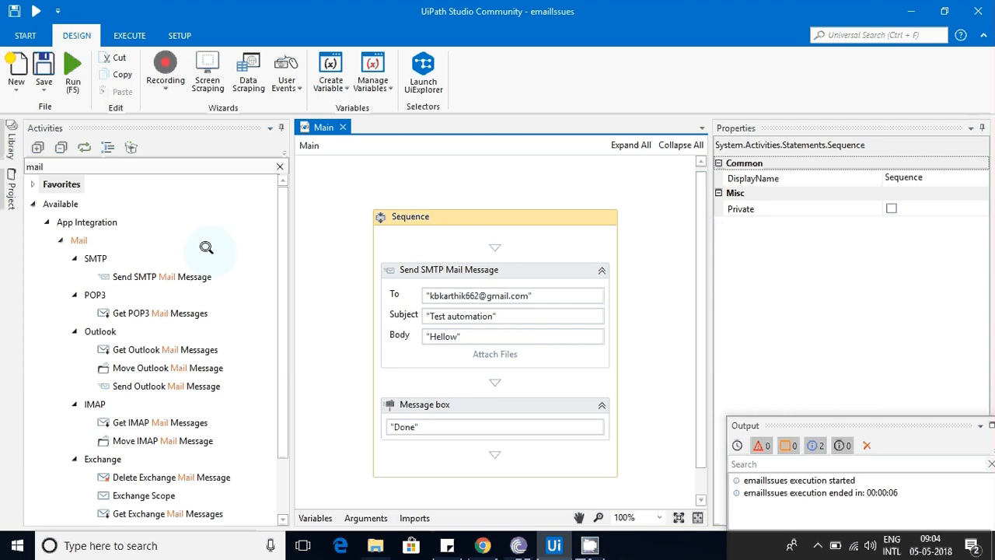
mouse_move(163, 276)
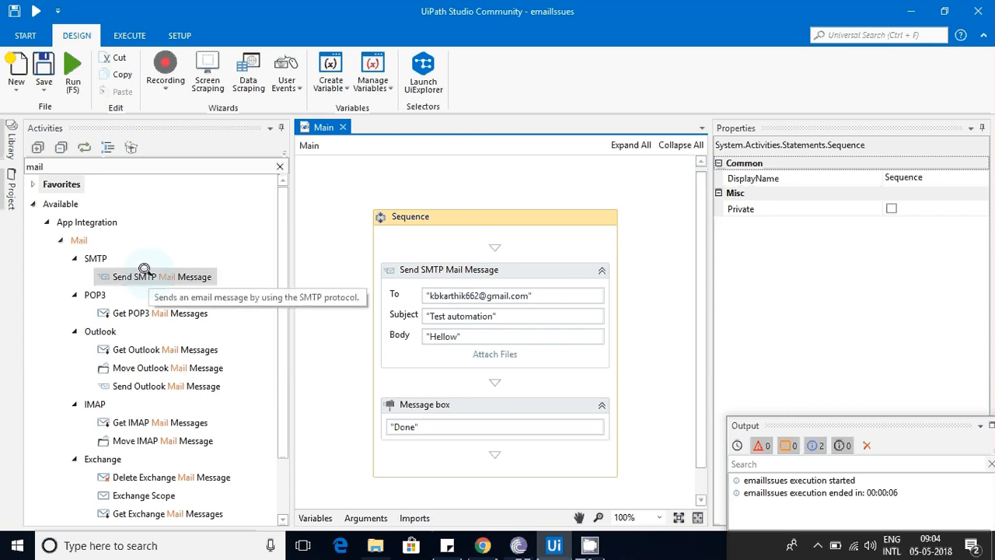
mouse_move(129, 276)
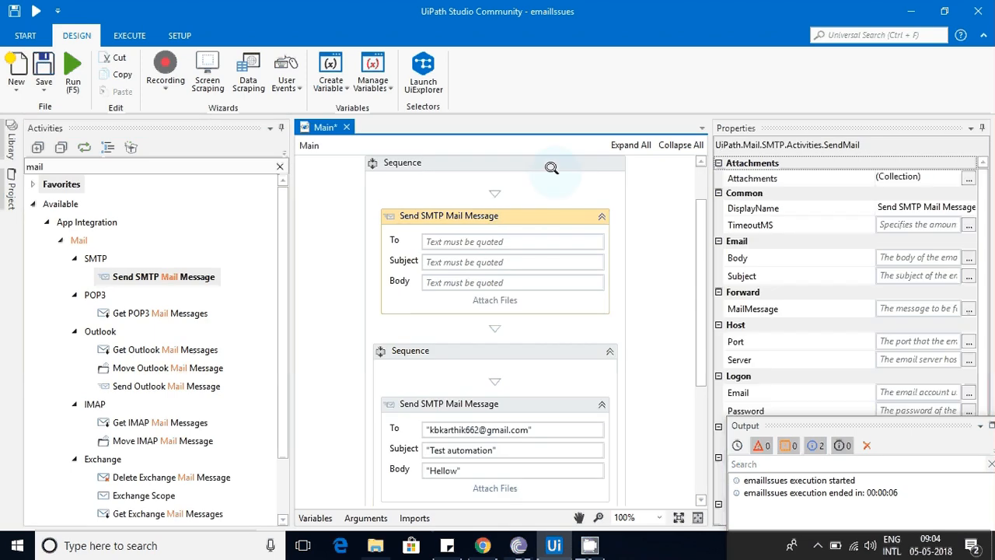
Select the configured Send SMTP Mail activity and reveal its recipient and sender properties
left_click(402, 163)
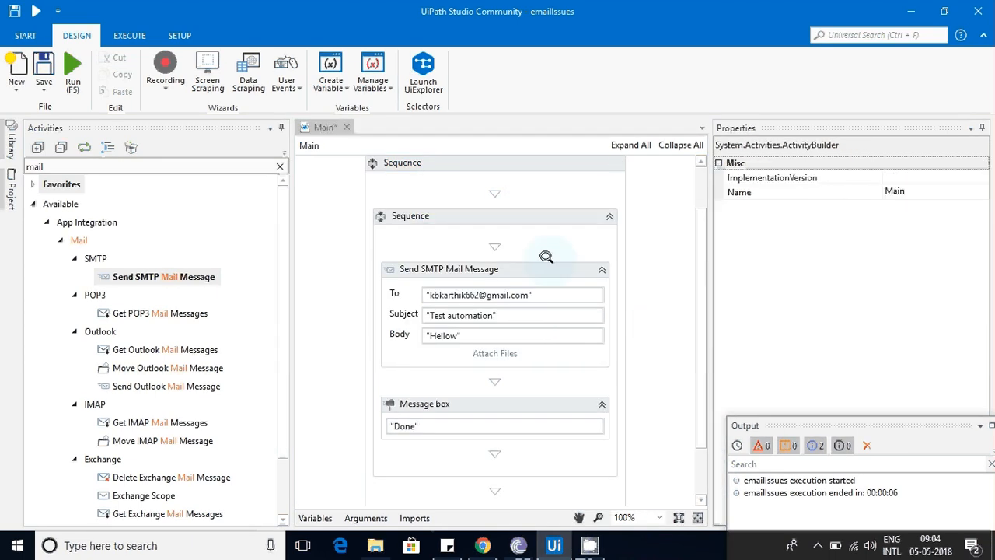
left_click(450, 268)
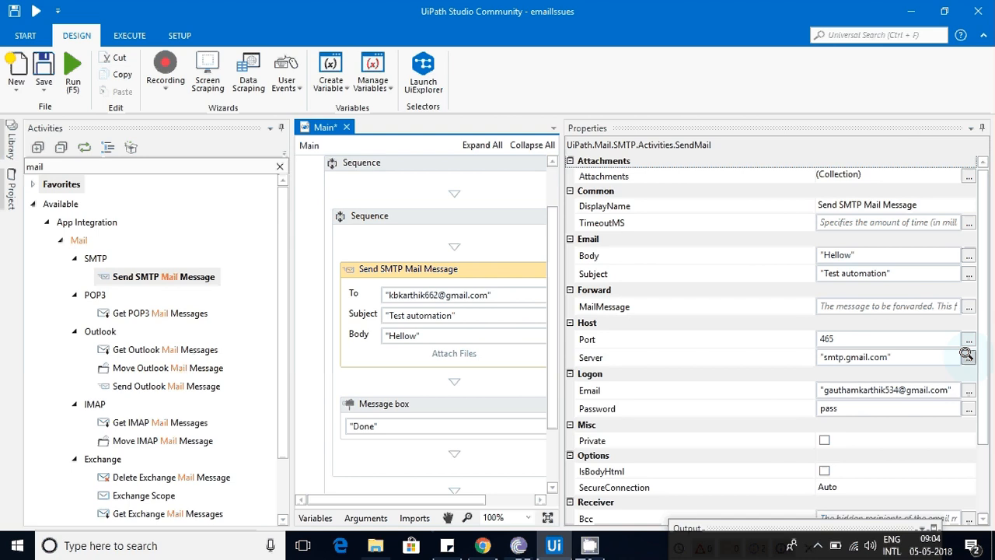
mouse_move(937, 354)
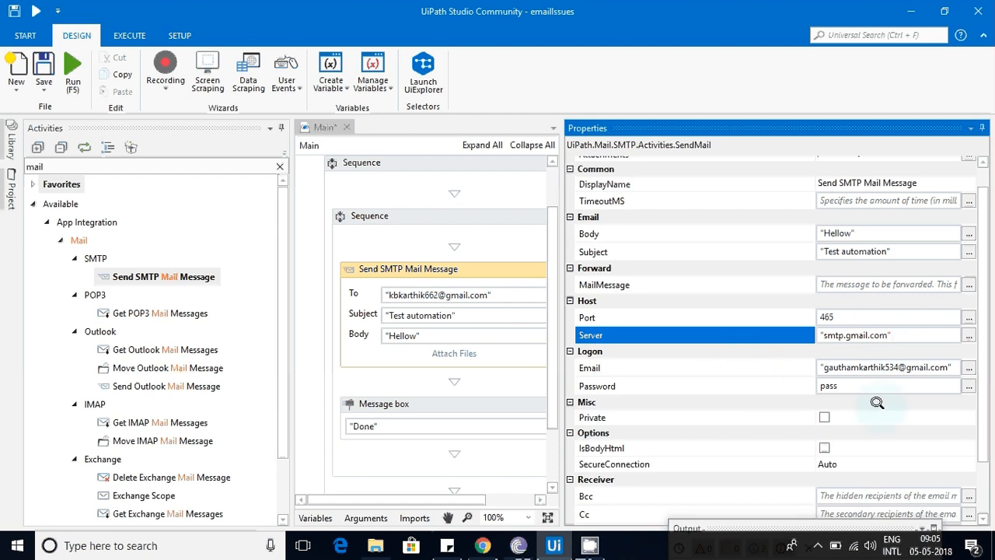
mouse_move(865, 375)
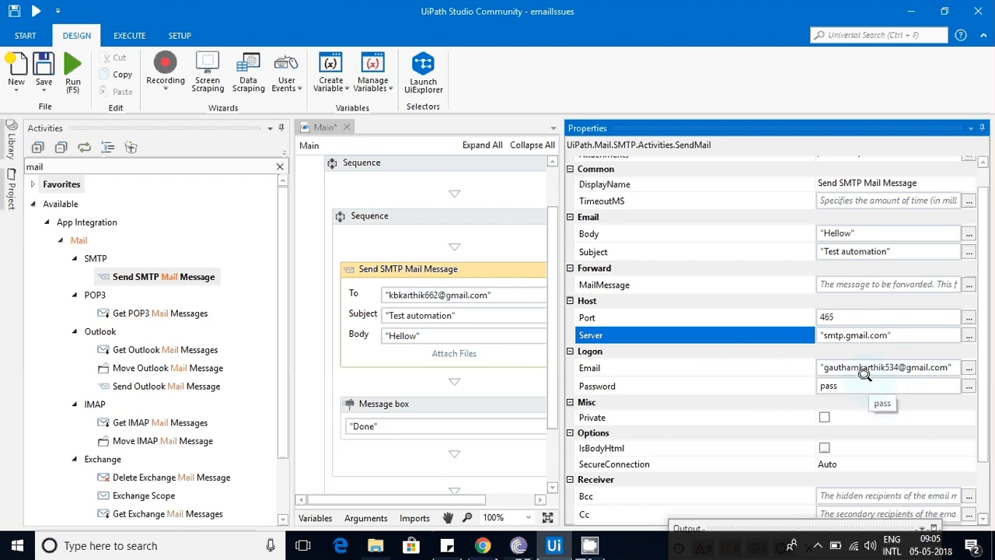
left_click(315, 518)
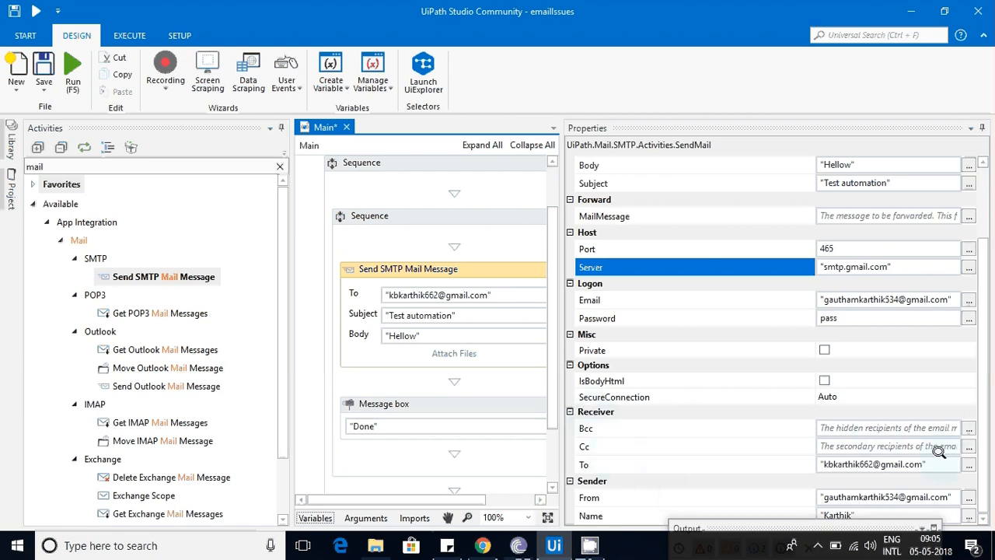
left_click(694, 464)
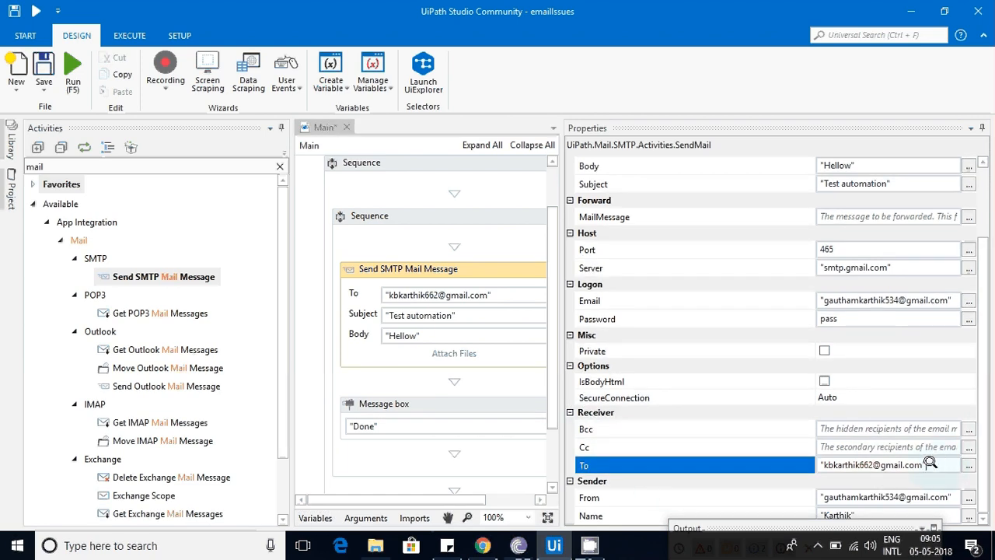
left_click(872, 465)
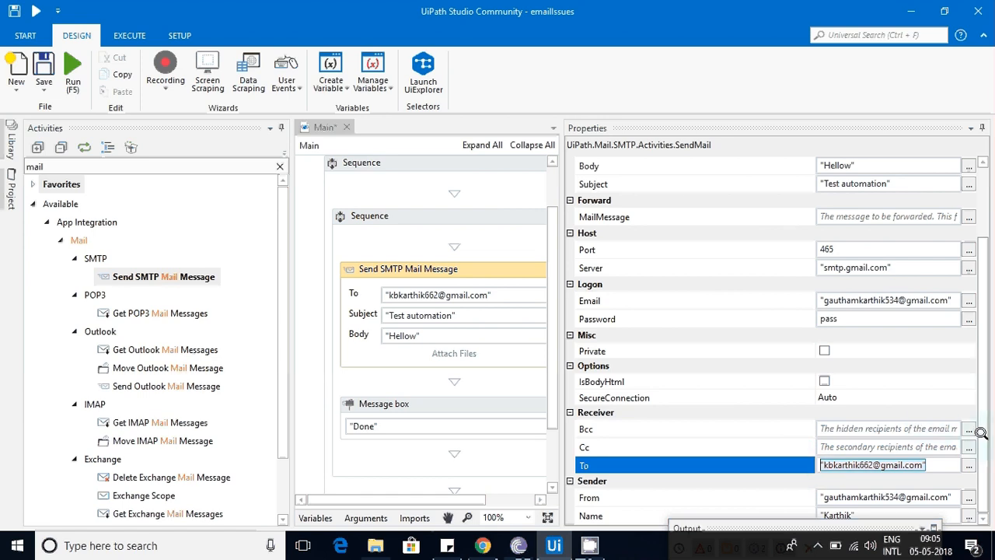
mouse_move(626, 434)
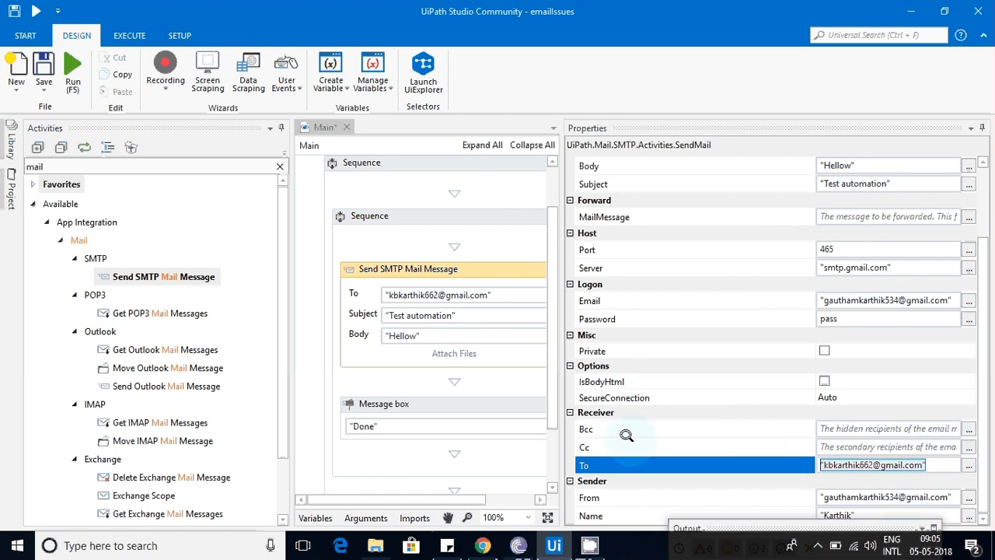
mouse_move(748, 479)
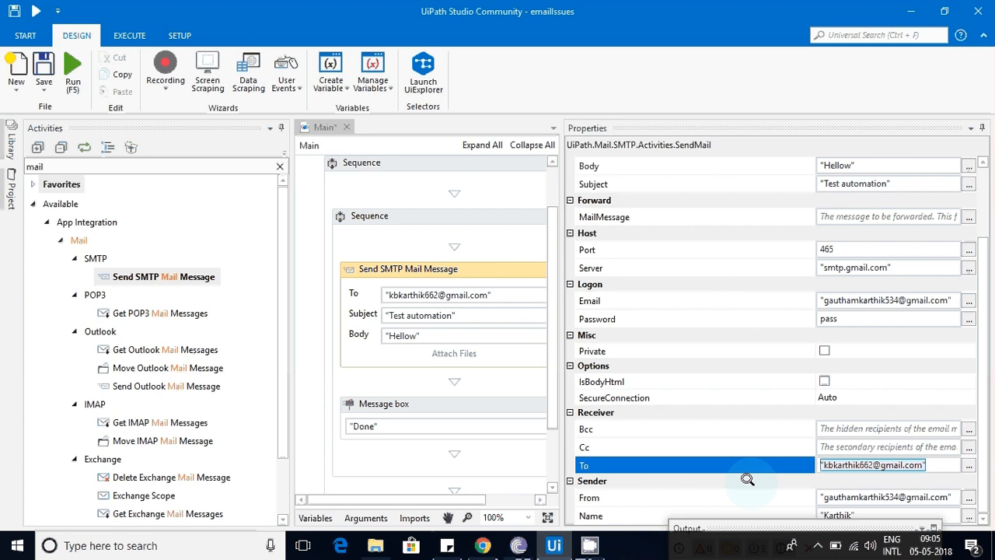
mouse_move(978, 413)
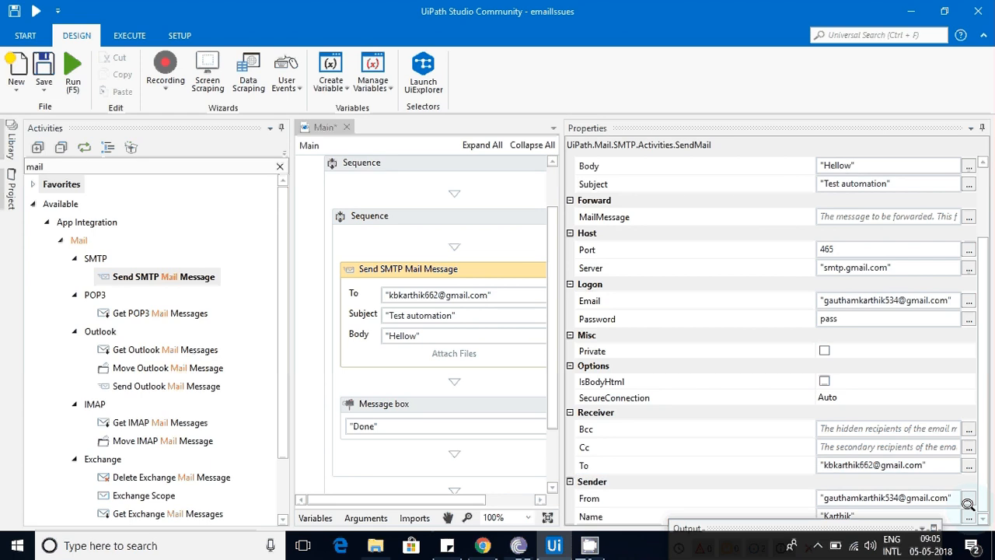
left_click(969, 515)
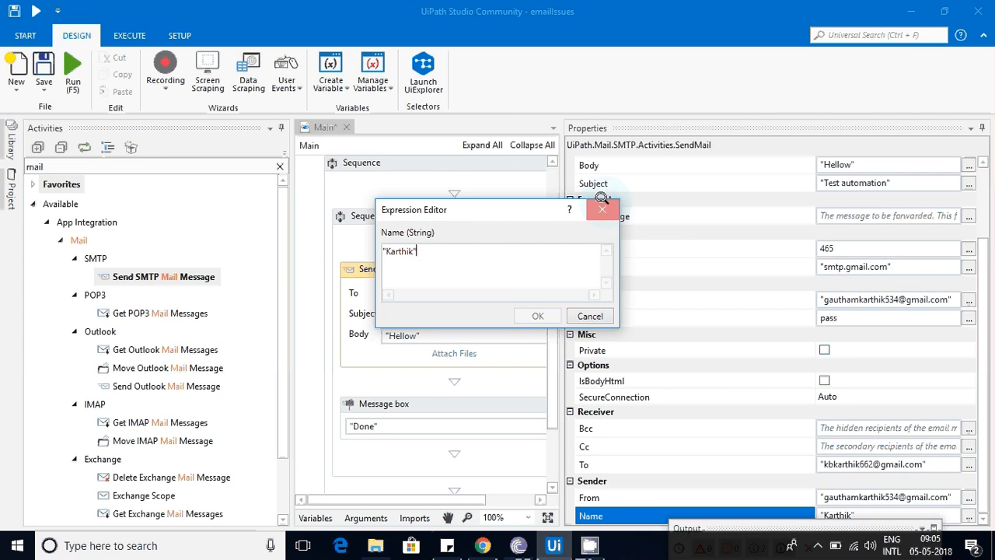
left_click(537, 316)
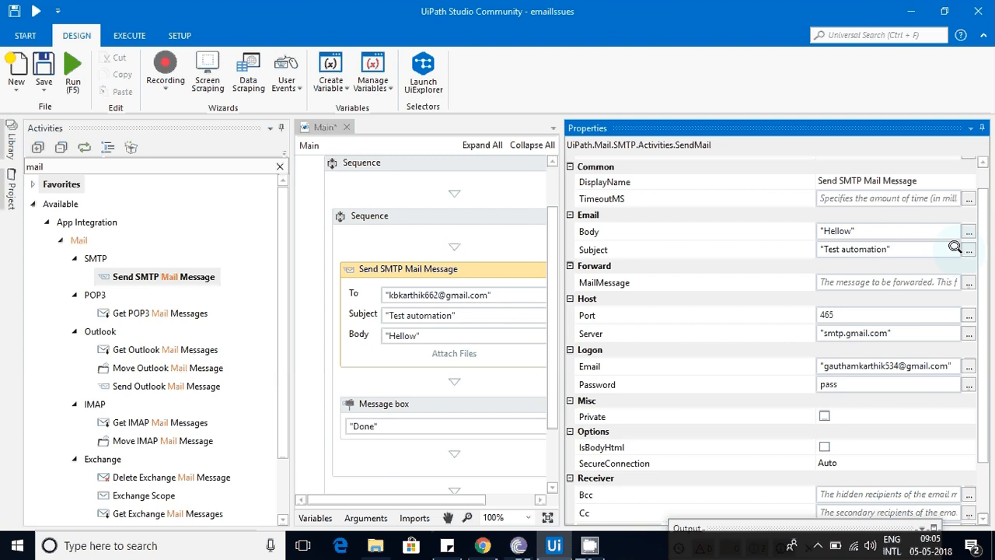
left_click(969, 249)
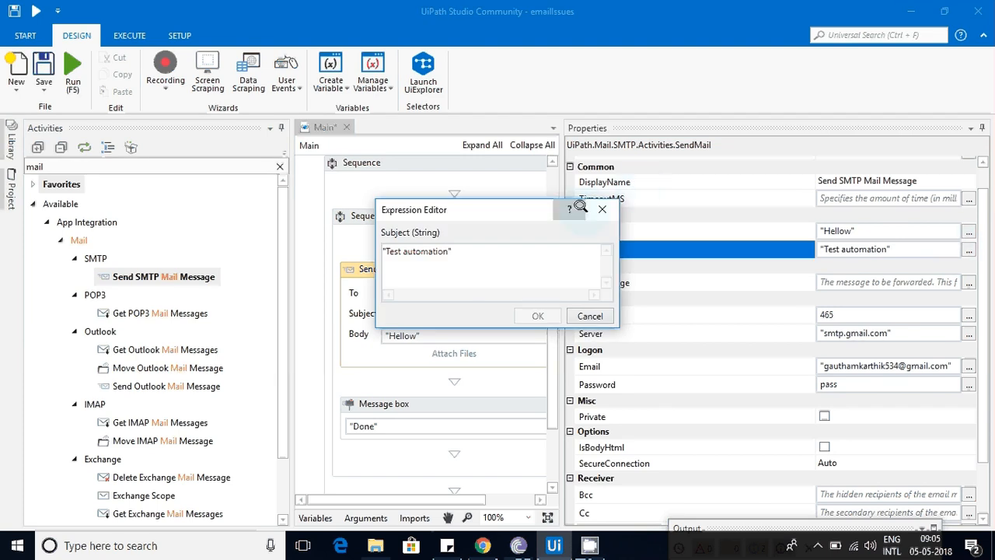
left_click(537, 316)
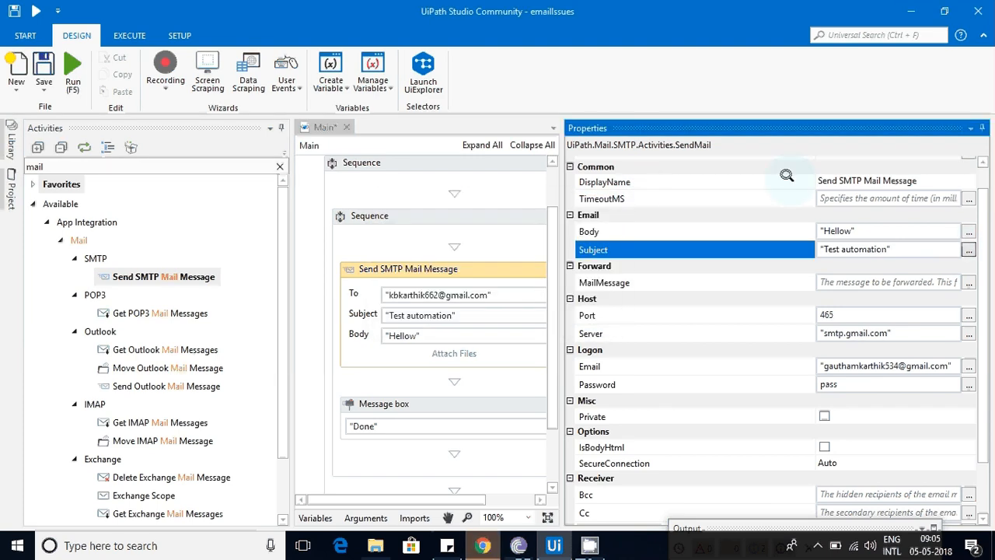
left_click(969, 231)
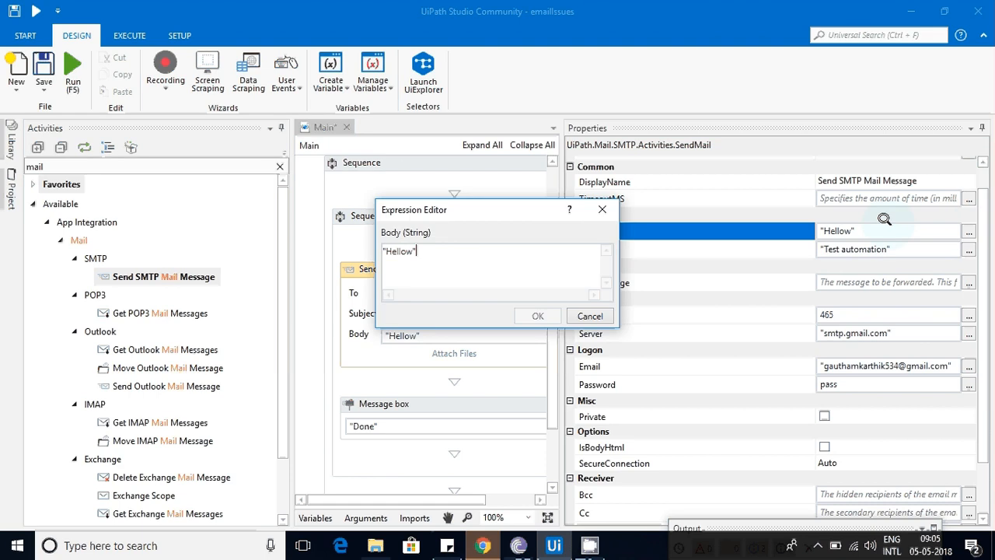
left_click(537, 316)
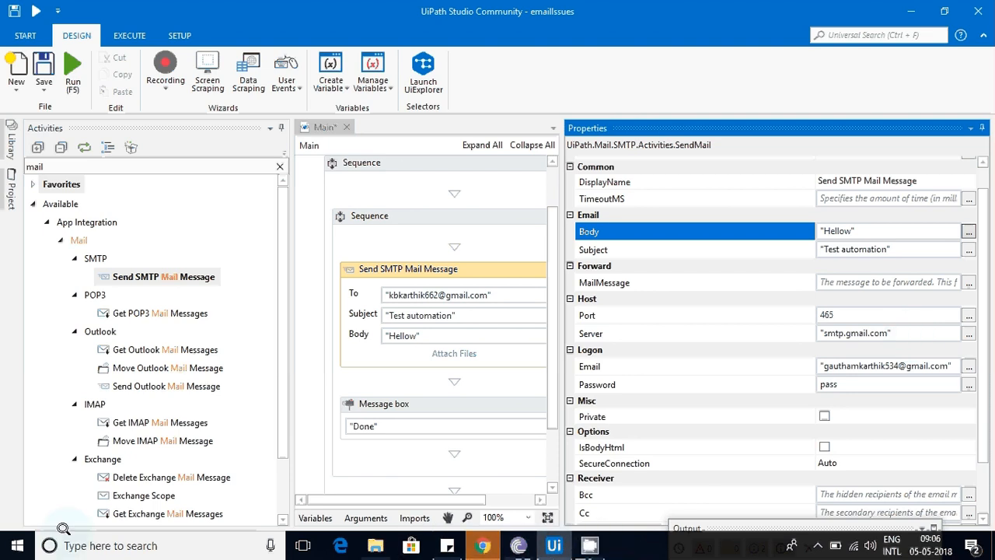
Start a new Notepad note listing 1) Sever: smtp.gmail.com and 2) Port: 465
type("notea")
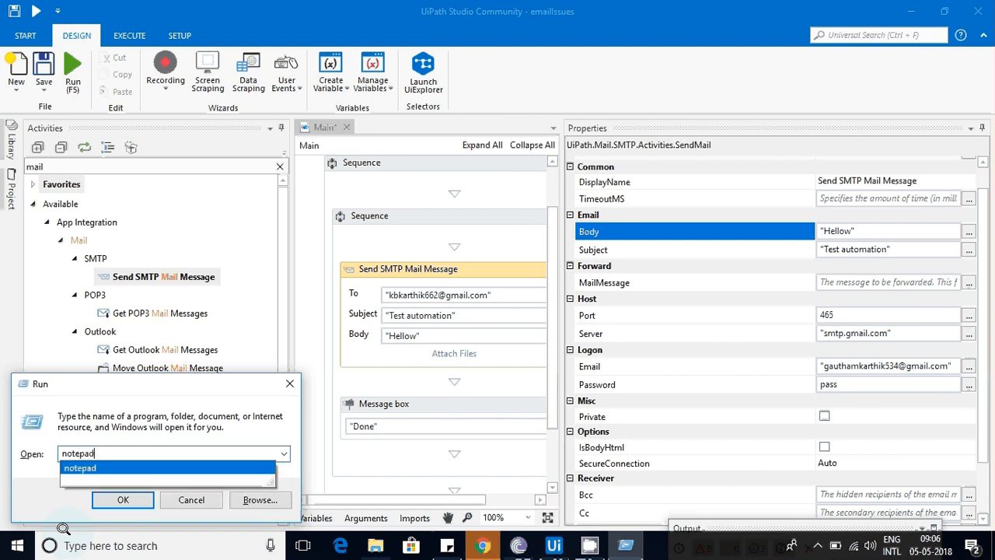
left_click(123, 500)
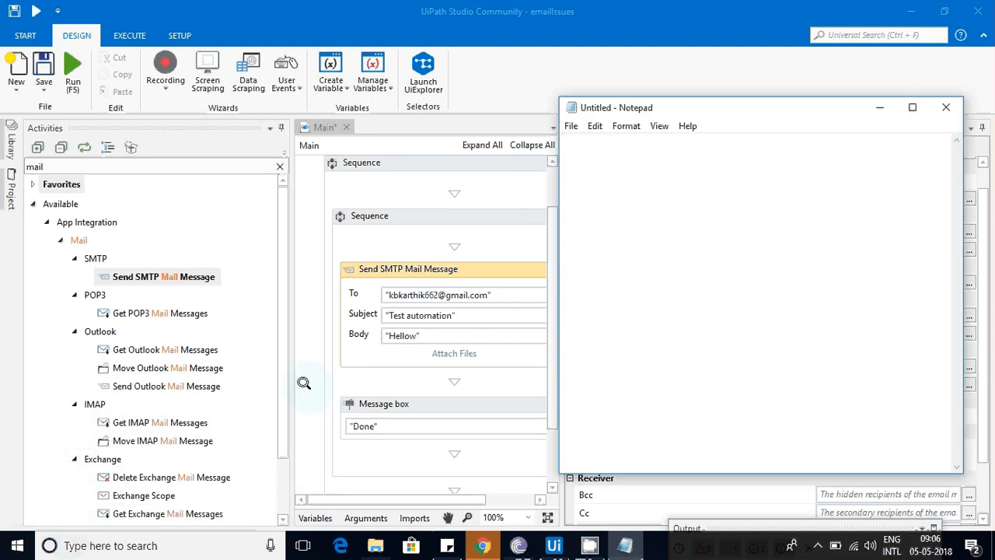
type("Conf")
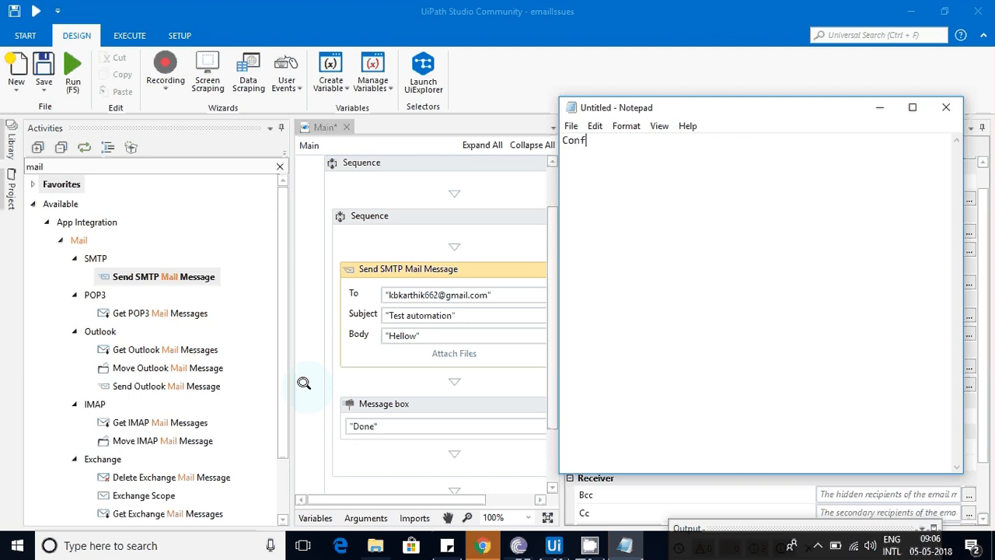
type("gr")
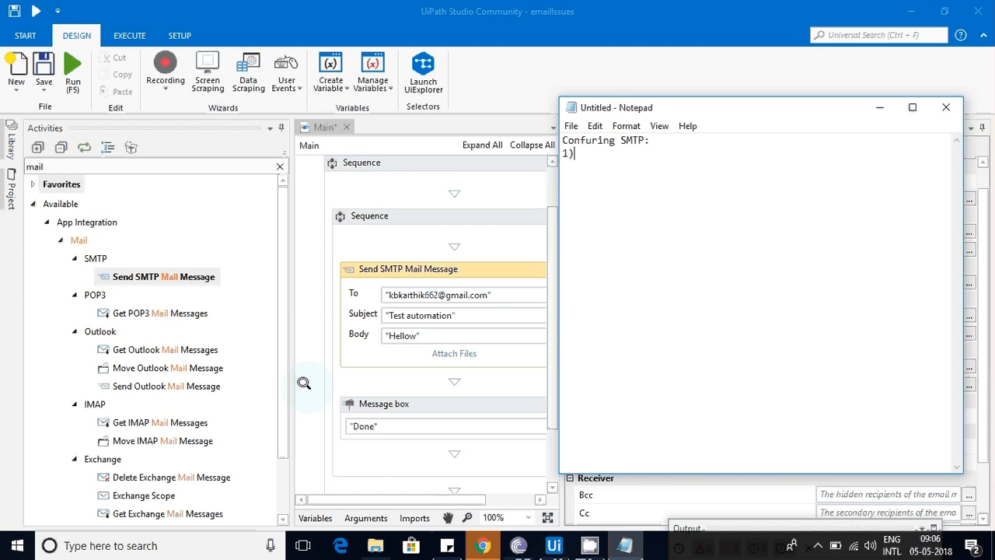
type("Sever")
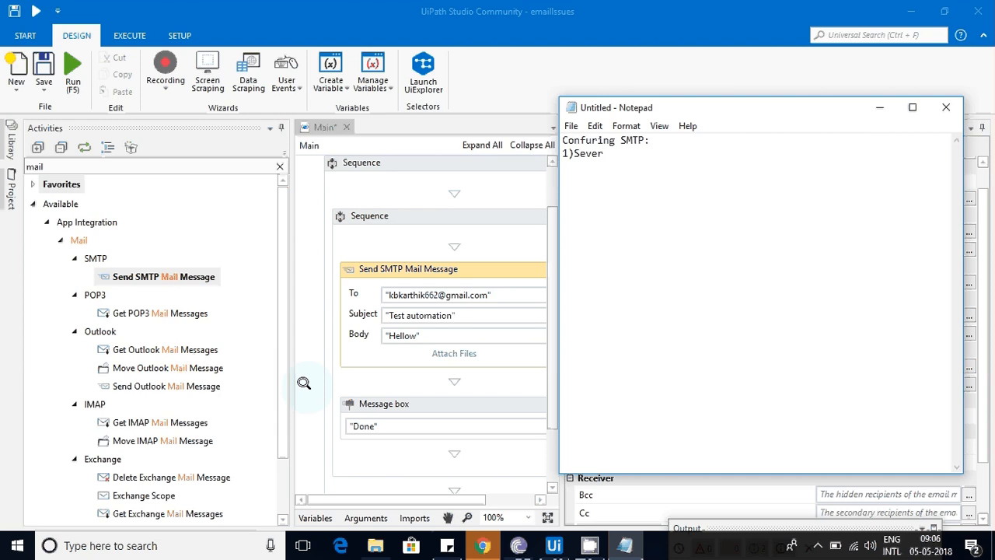
type(":")
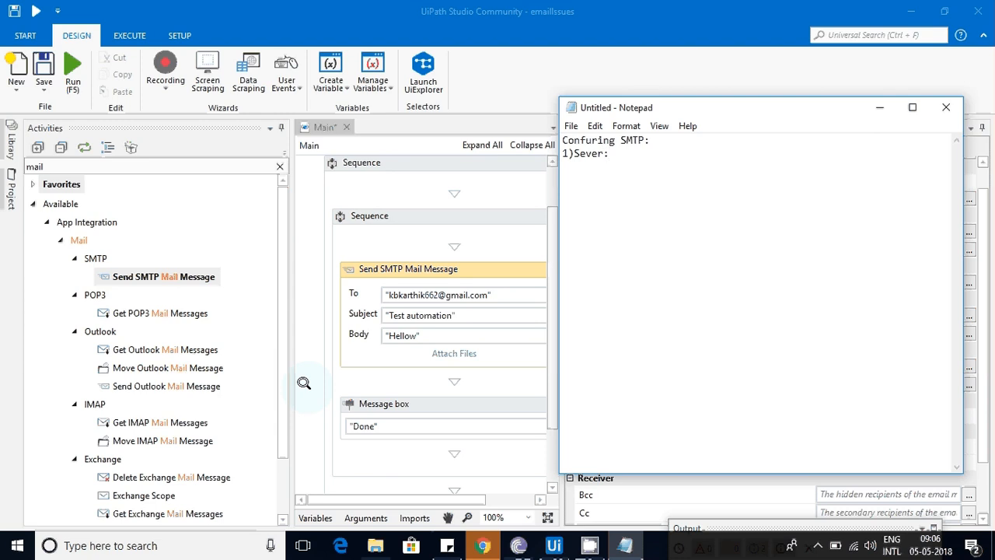
key("Backspace")
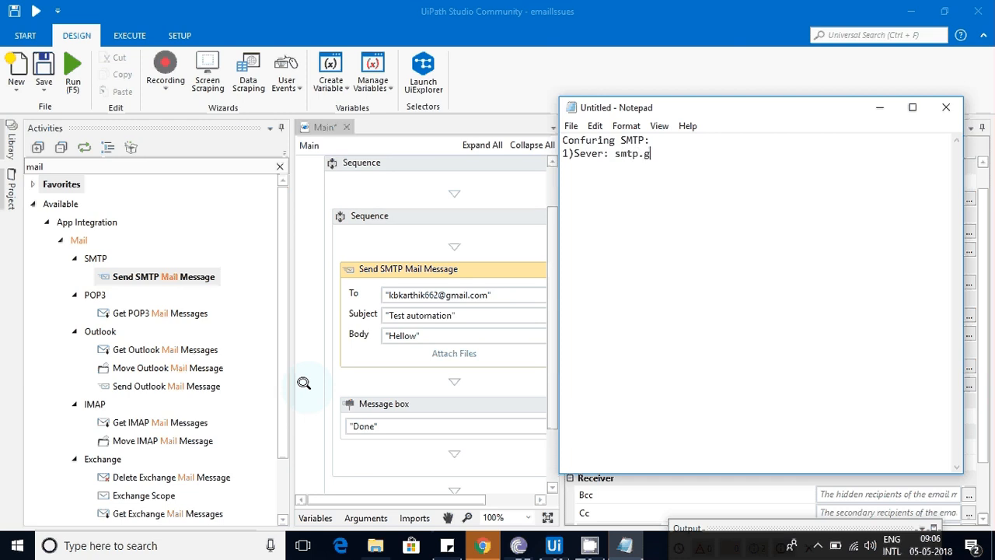
type("mail.com")
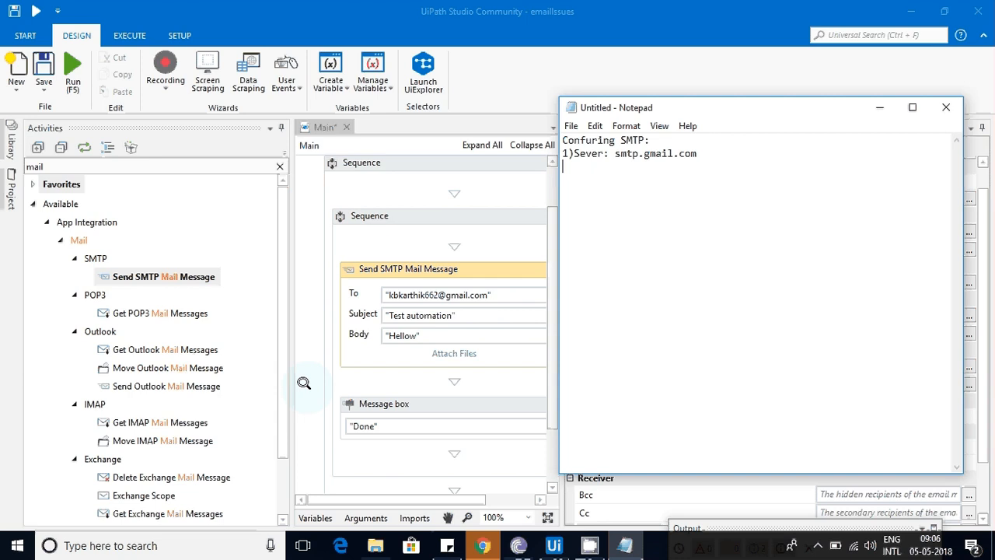
type("2)Port")
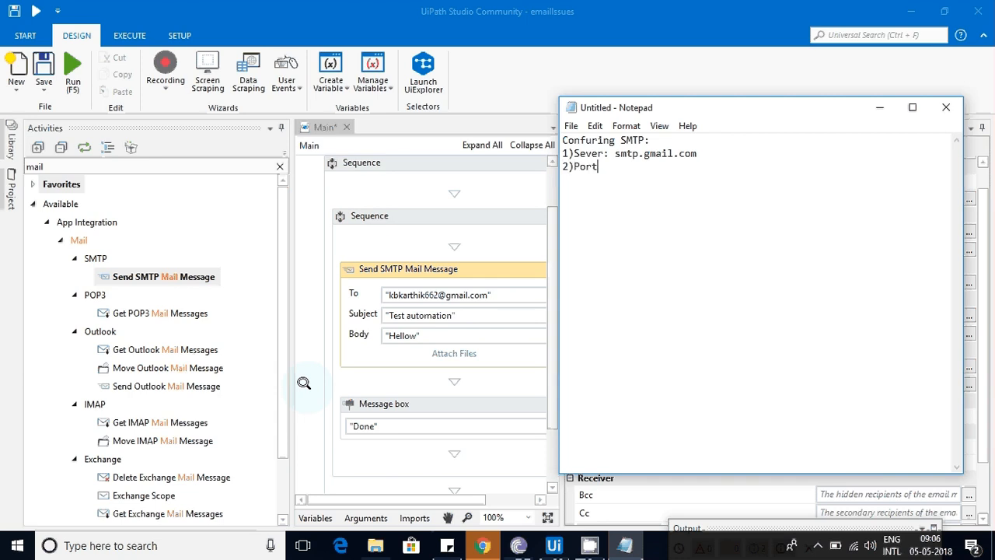
type(":")
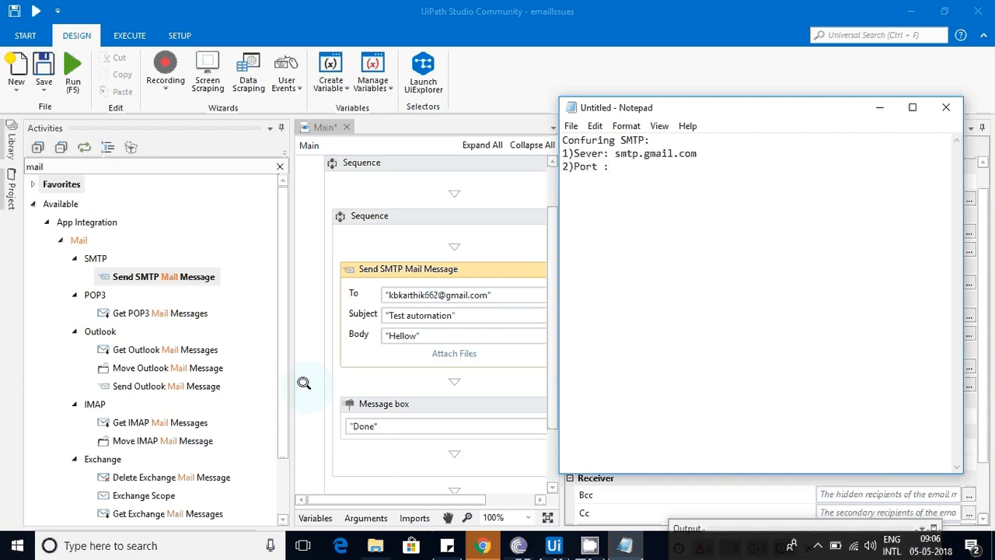
type("463")
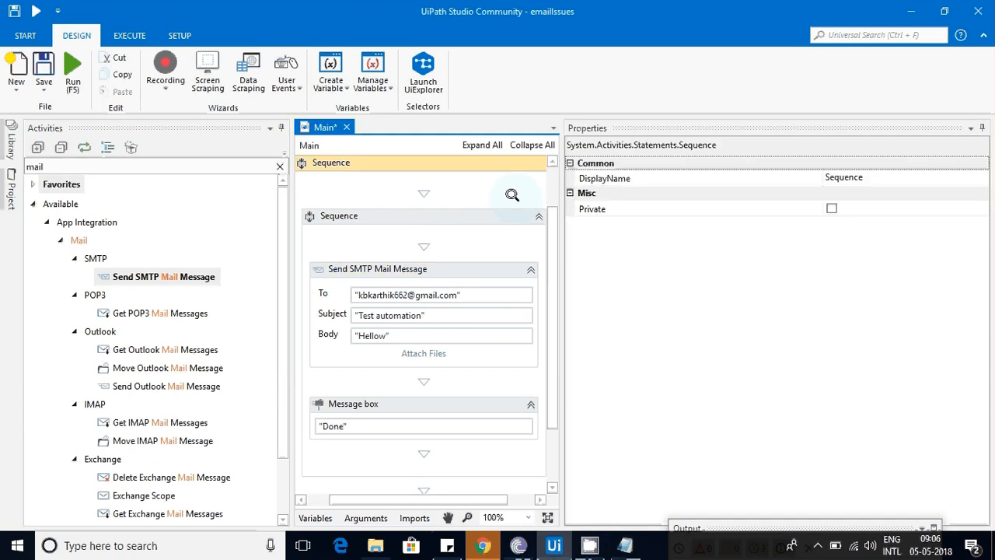
Note 3) From your account userid, passwd via variables or arguments at run time
left_click(378, 268)
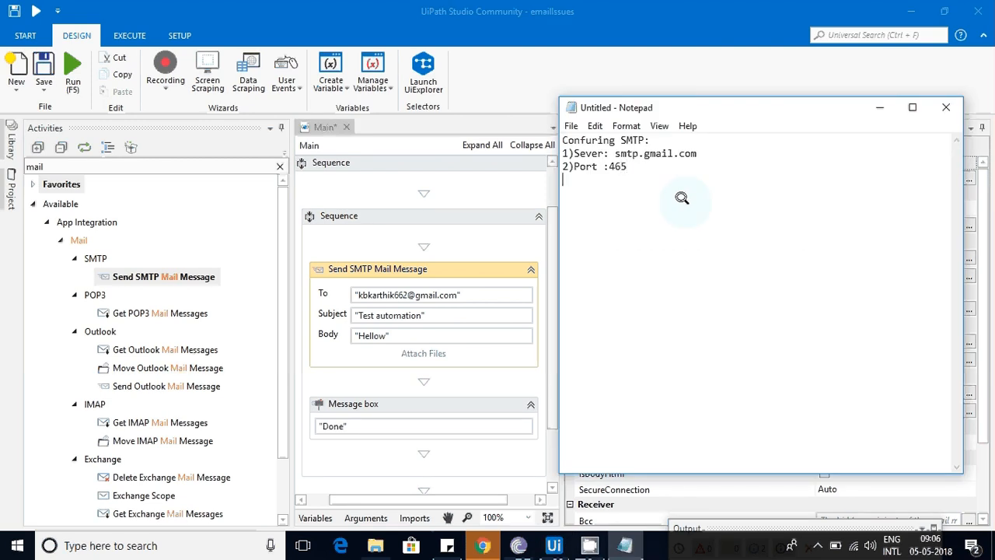
type("3)")
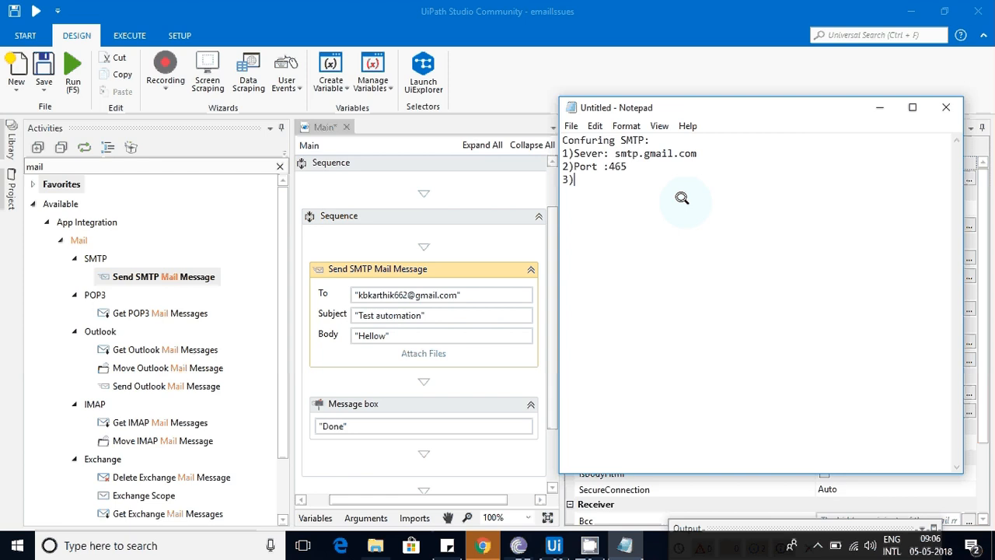
type("From:")
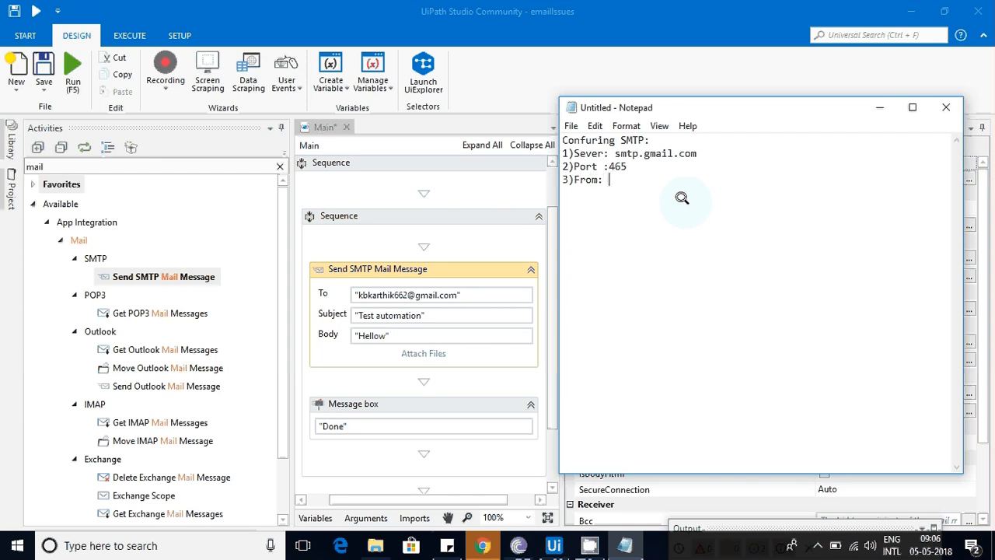
type("ur accoi")
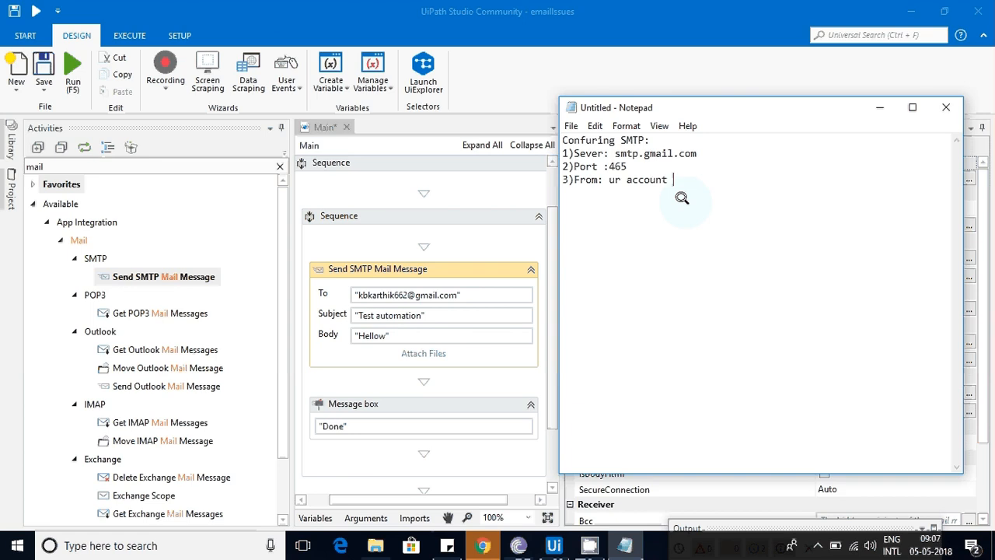
type("userid")
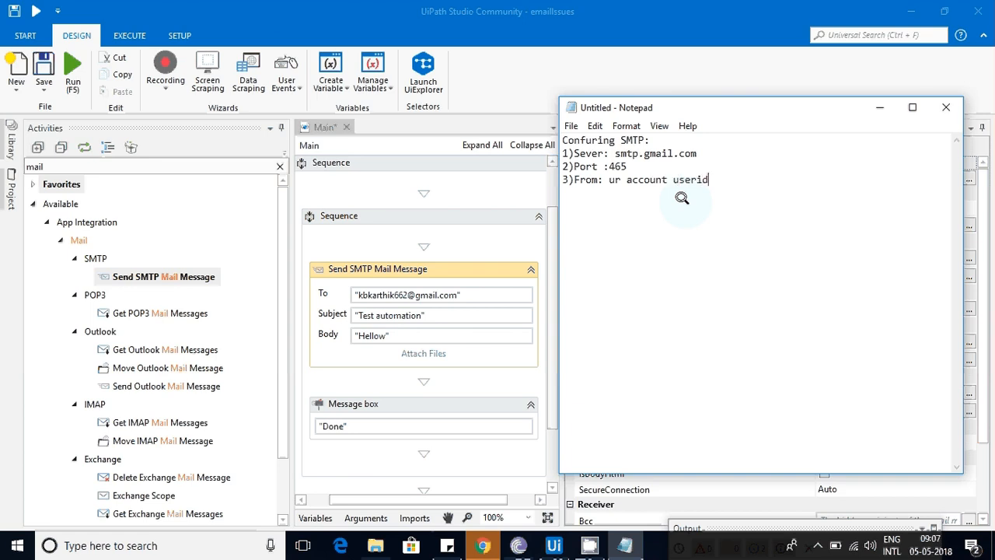
type(",passwd --")
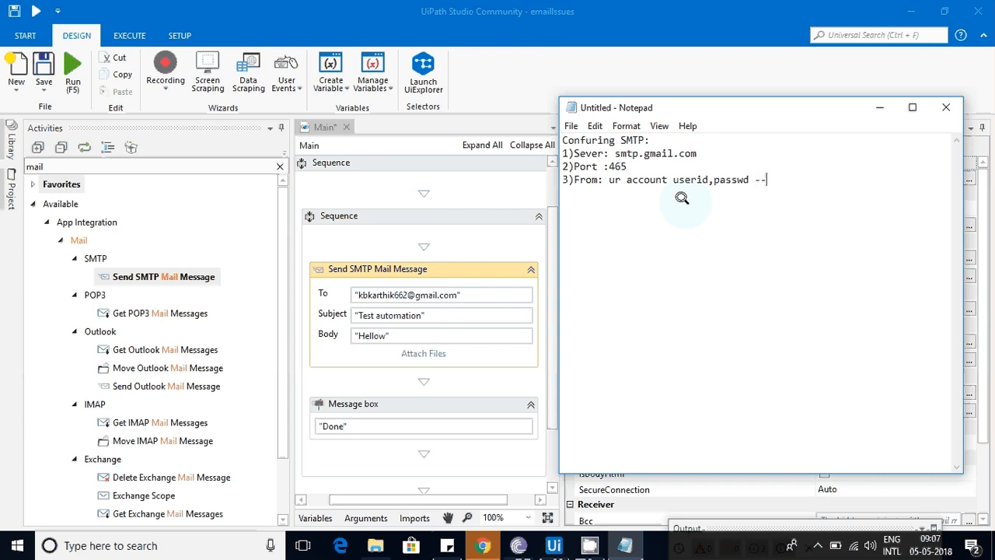
type("creat")
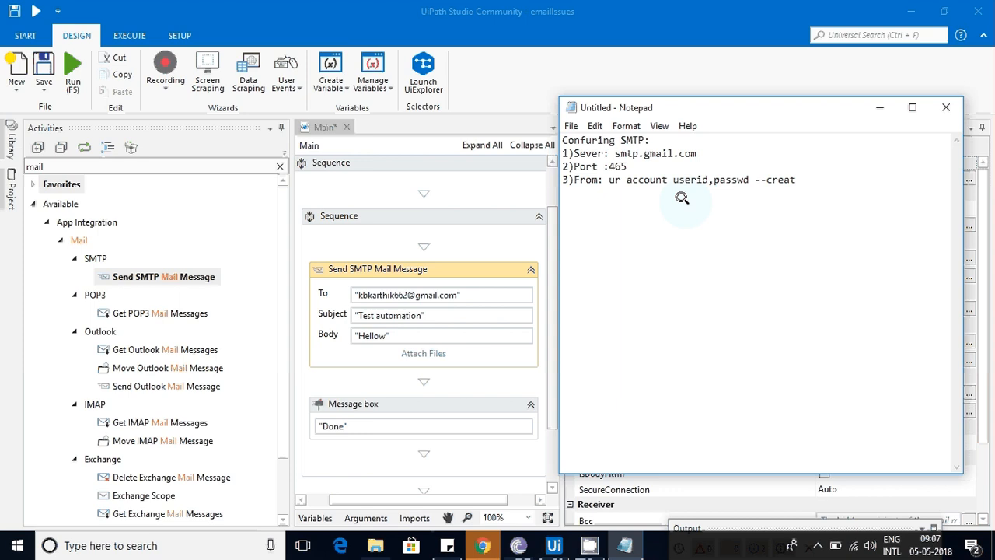
type("e variables o")
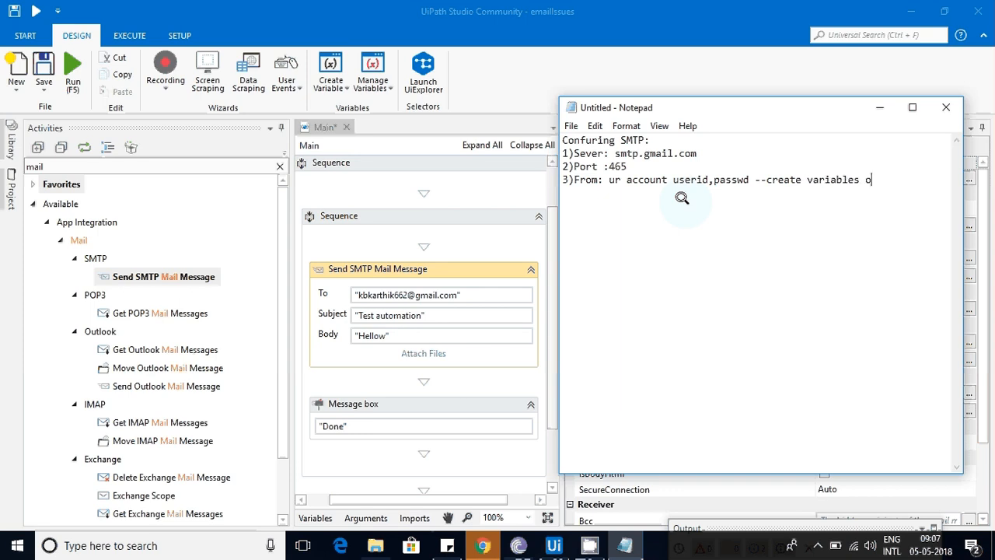
type("r")
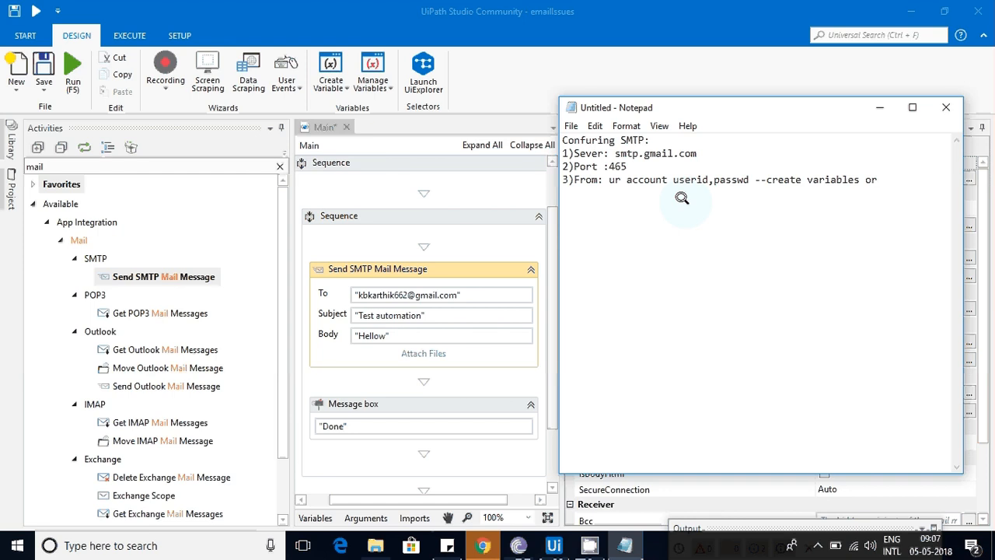
type("u can")
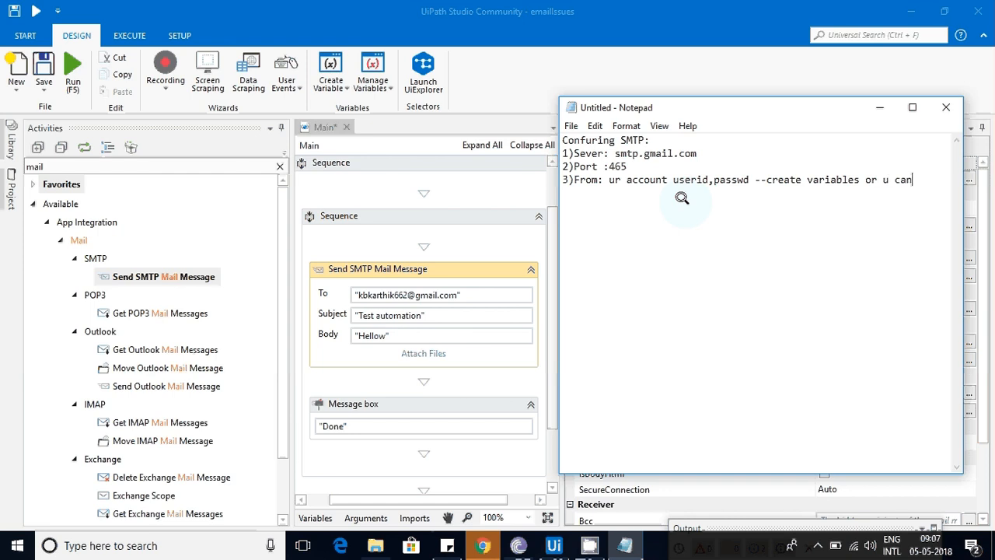
type("us")
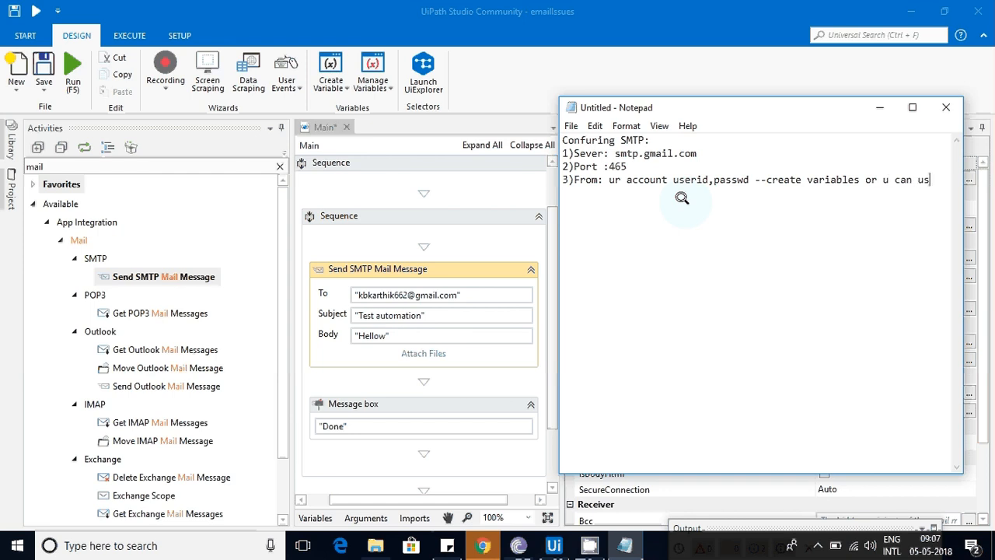
type("e arguments ca")
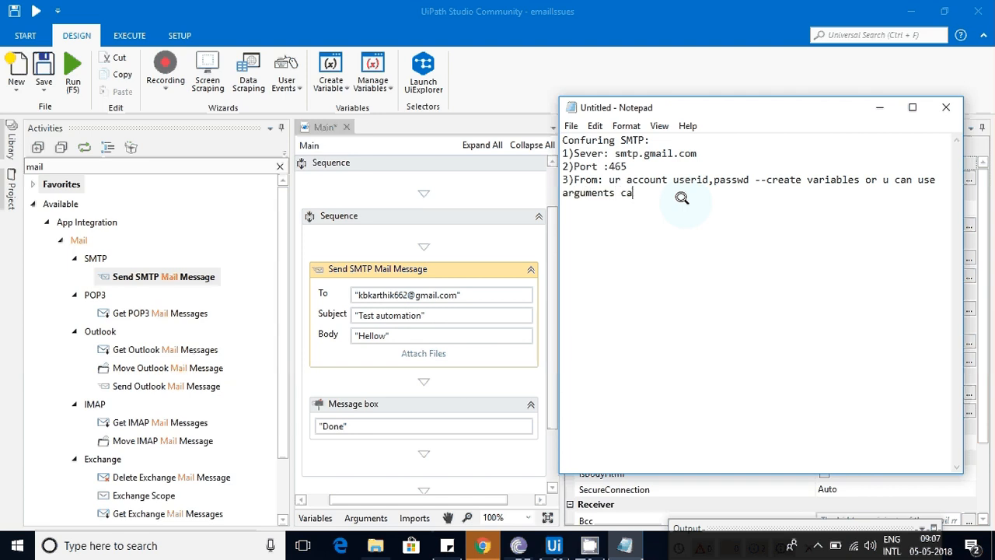
type("ll them run time")
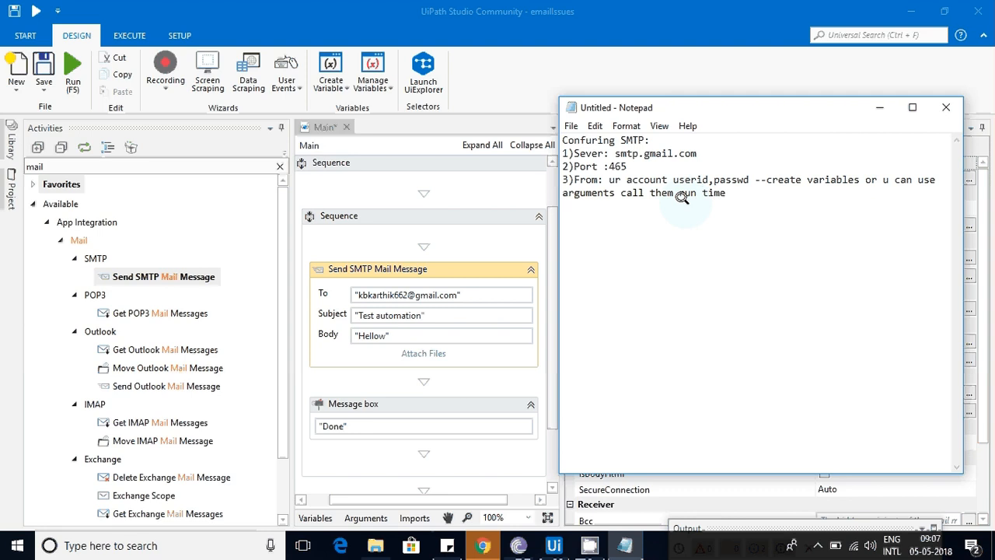
Note 4) the To recipient email and begin the fifth item
type("4)To whoom ur send")
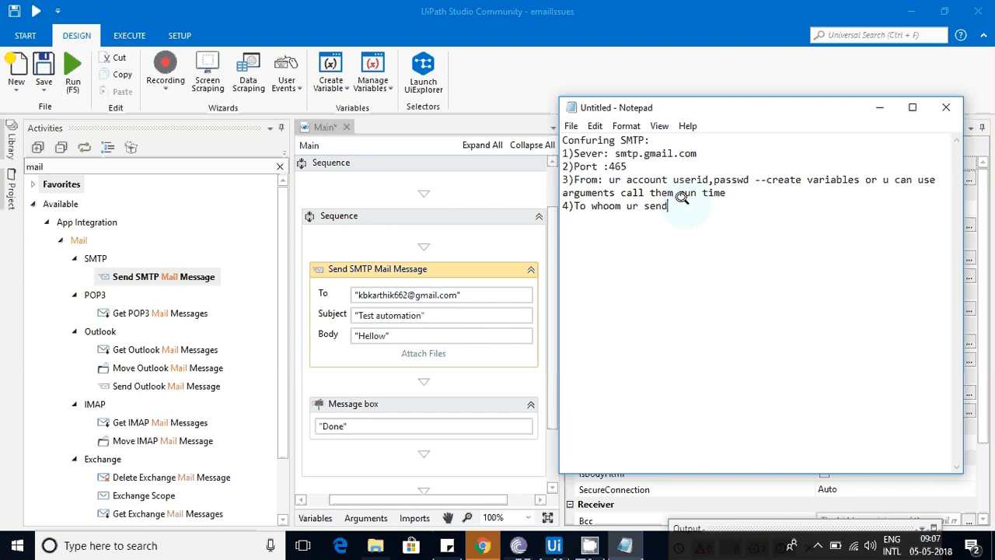
type("ing emai")
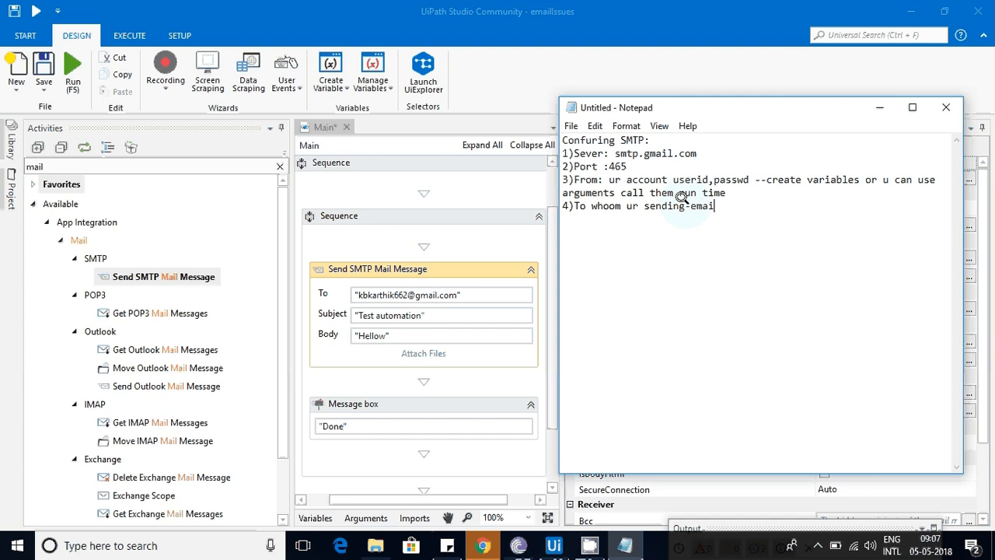
type("%")
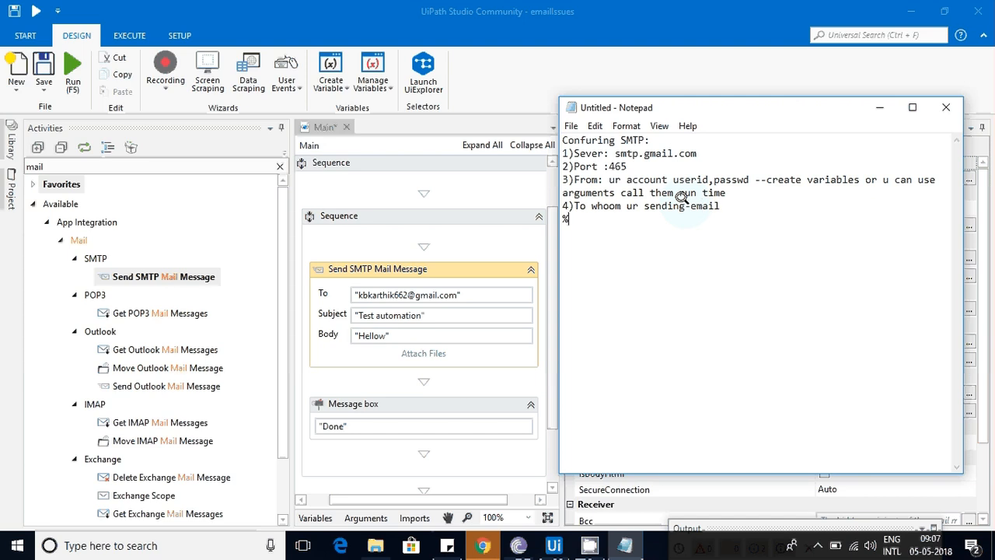
type("50")
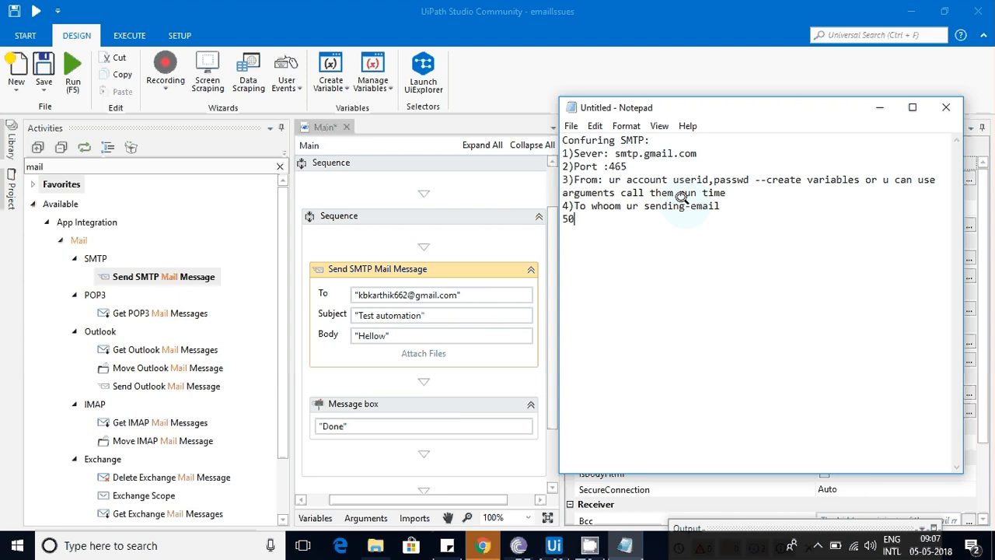
type("0")
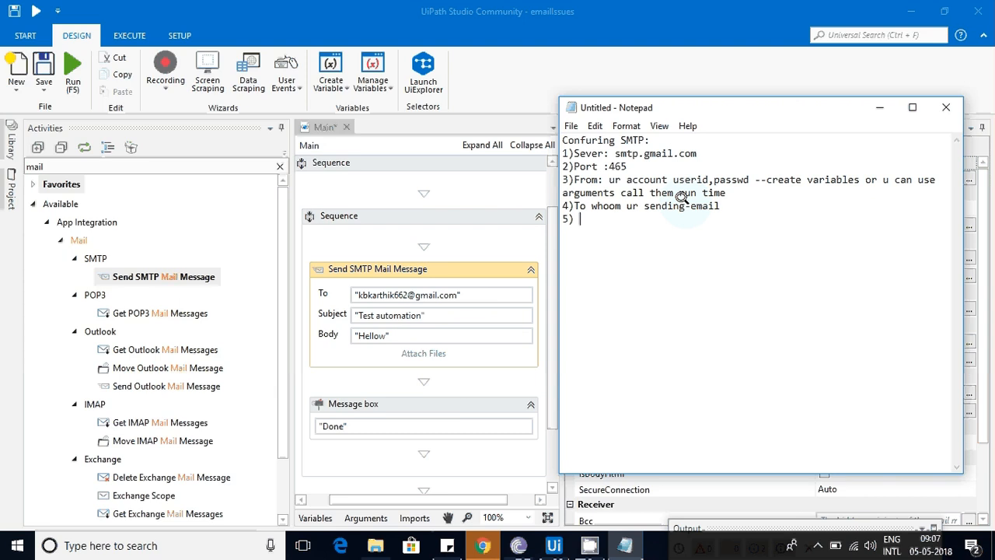
Note 5) subject easy to understand and 6) email body, possibly from an external source
type("subject")
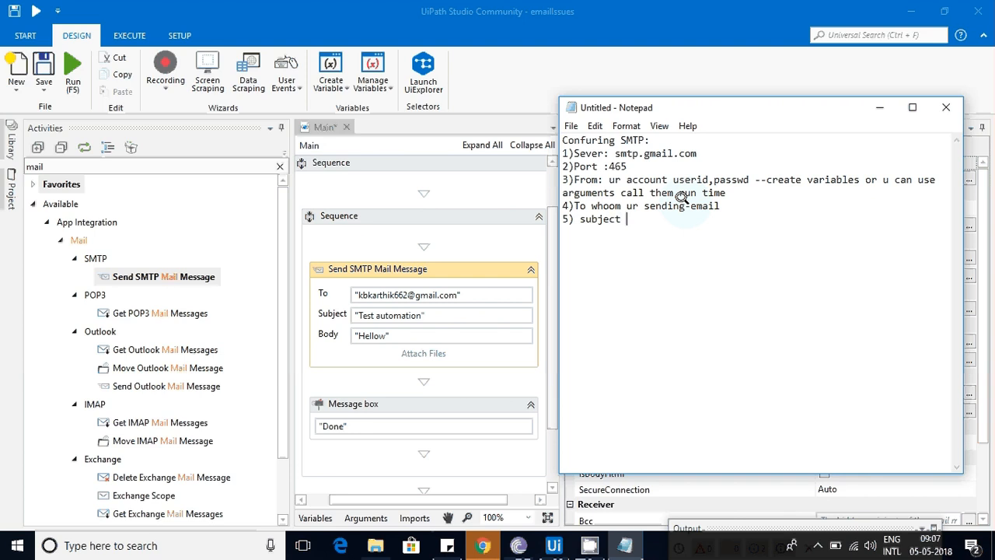
type("--easy")
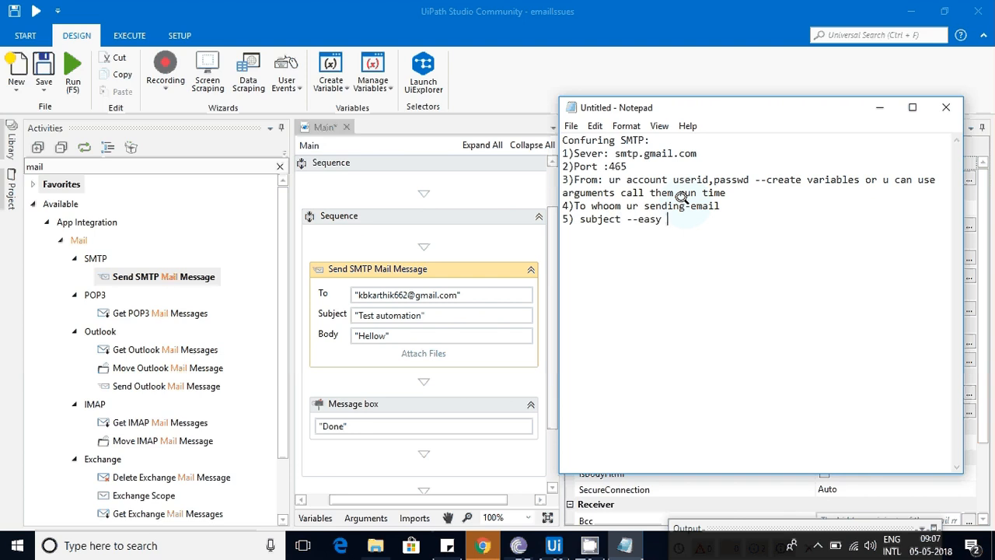
type("for evryone to un")
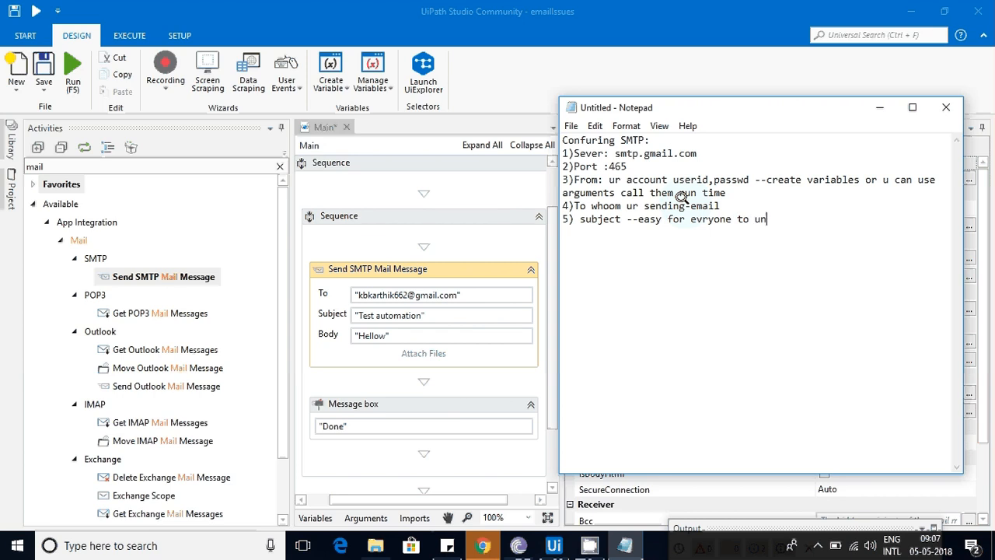
type("derstand")
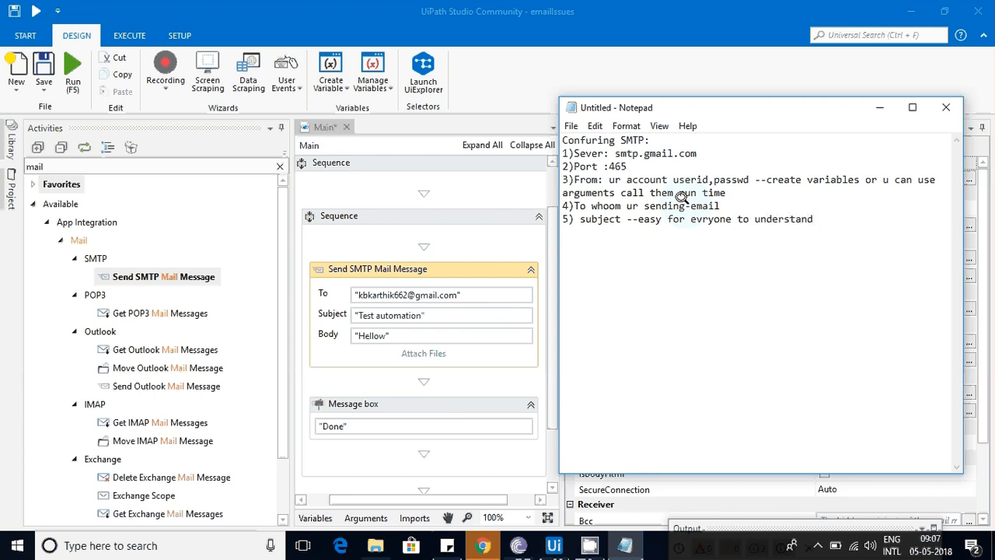
type("6)body :")
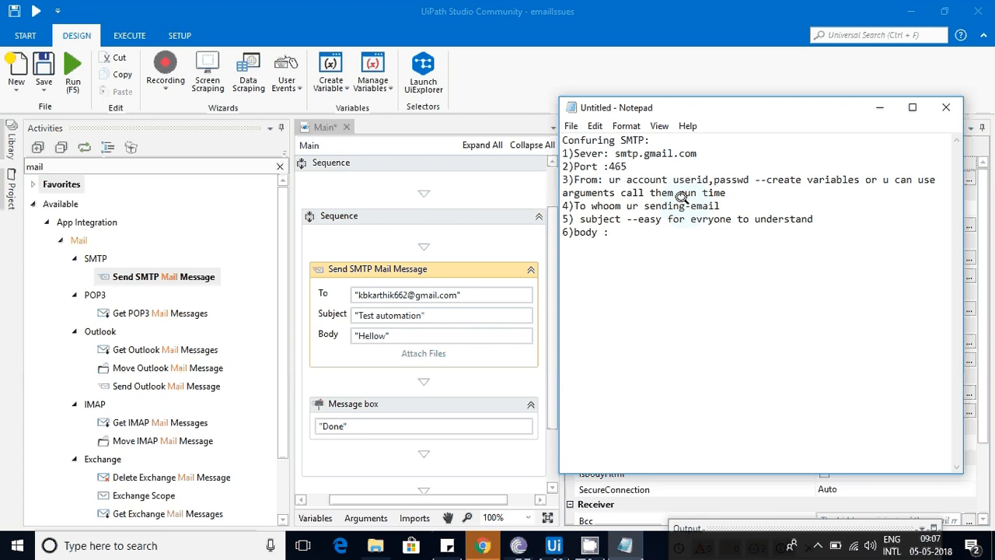
type("email bod")
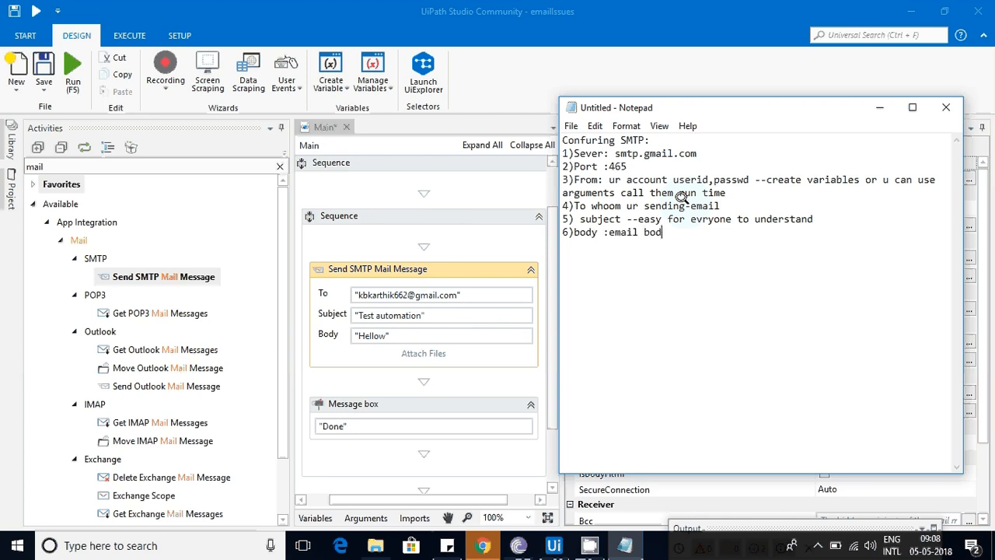
type("y--")
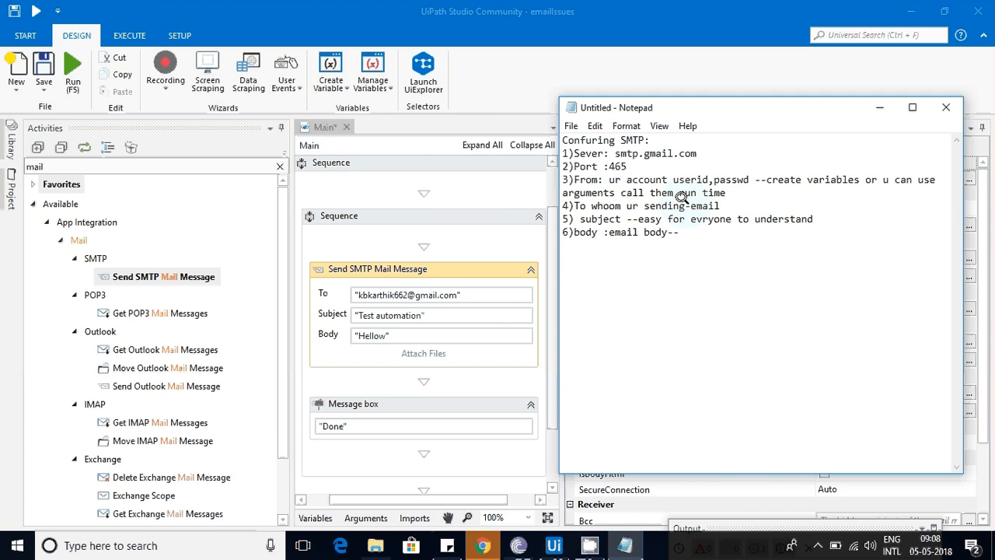
type("_t")
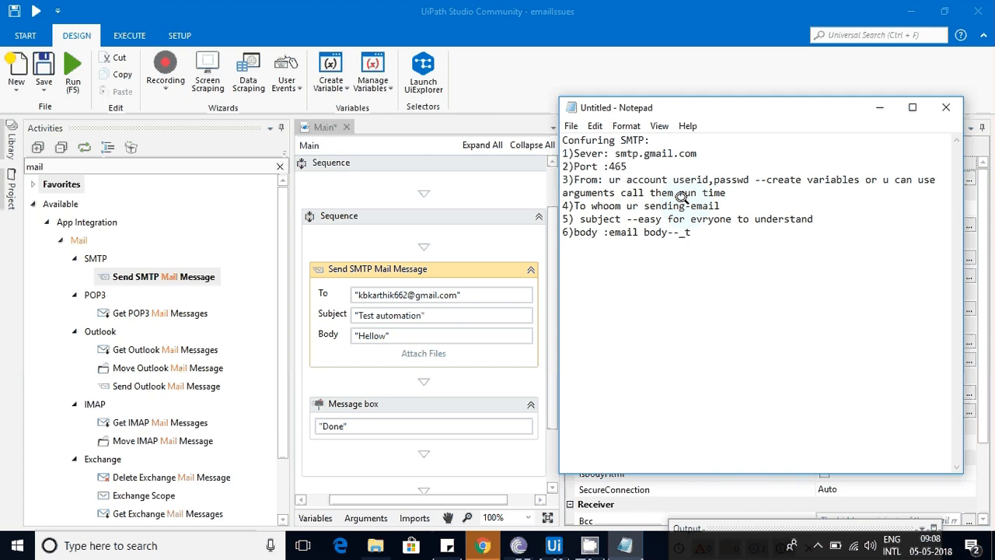
type("sometimes they")
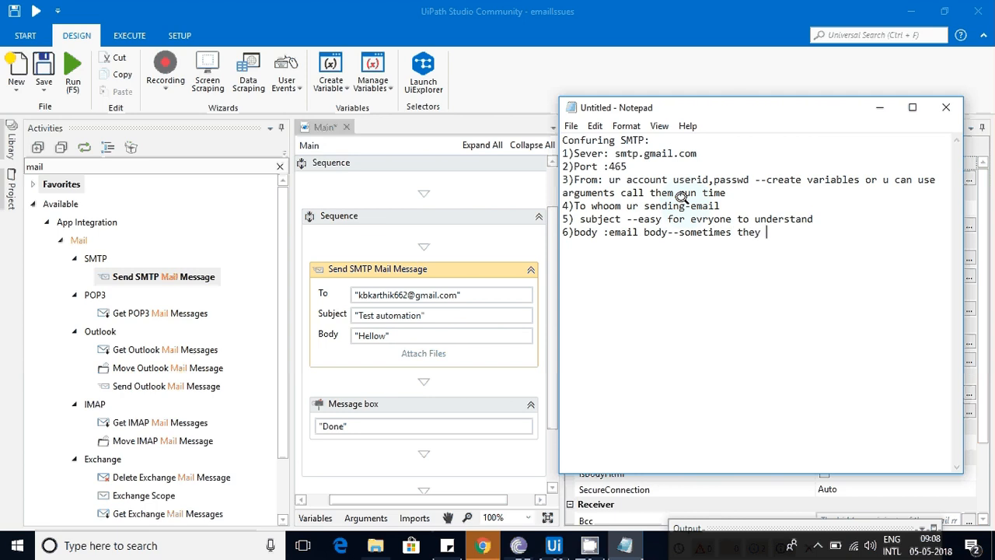
type("will from")
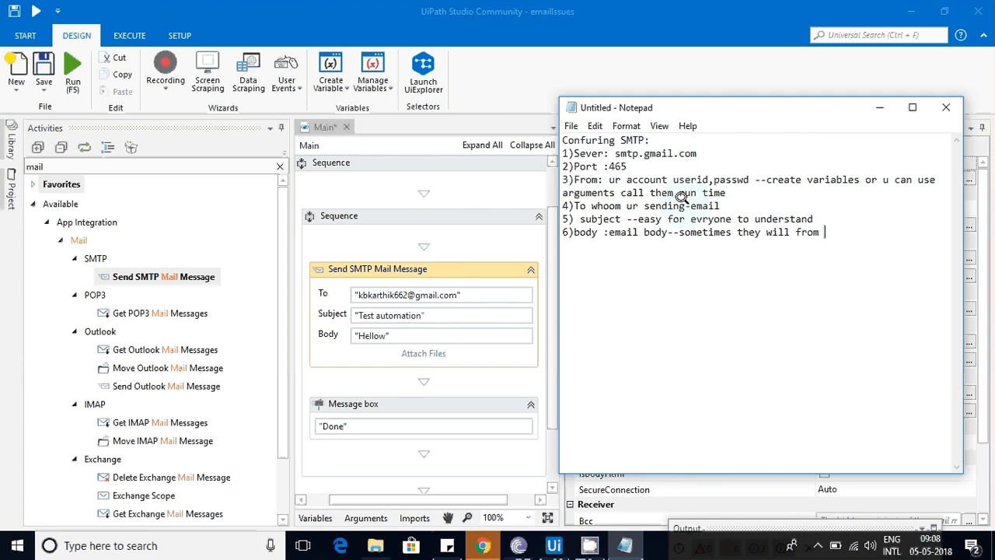
type("external")
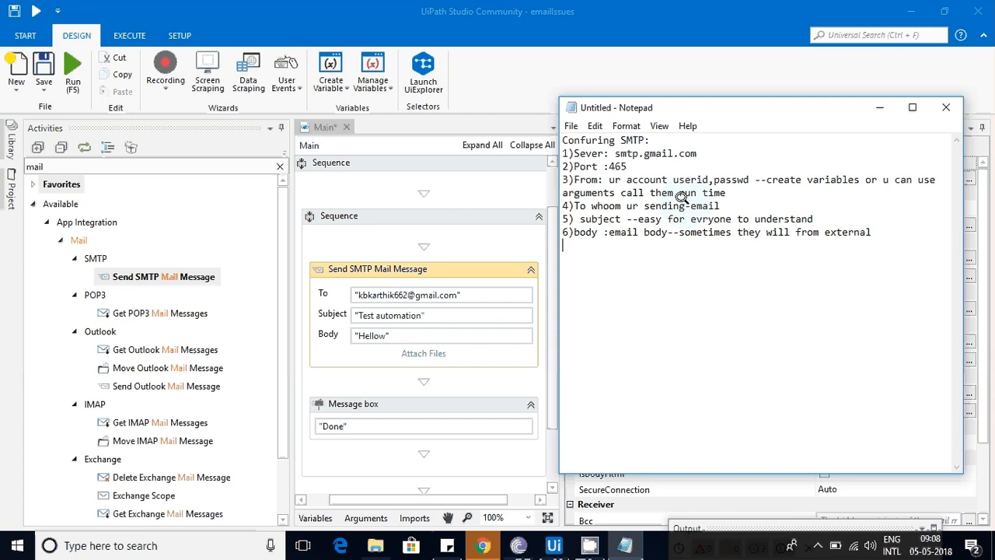
Begin item 7) optional name, then return to the UiPath workflow
type("7)o")
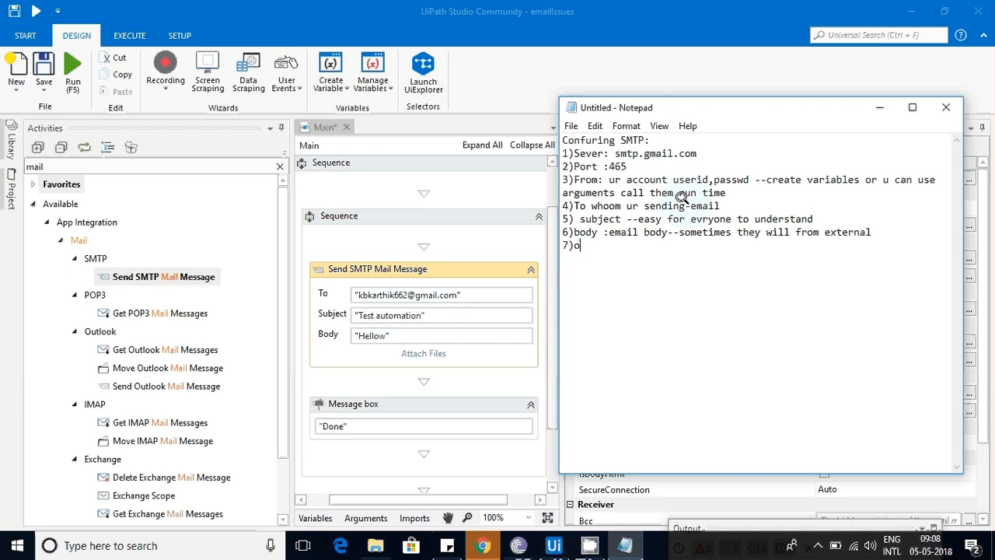
type("ptinal user")
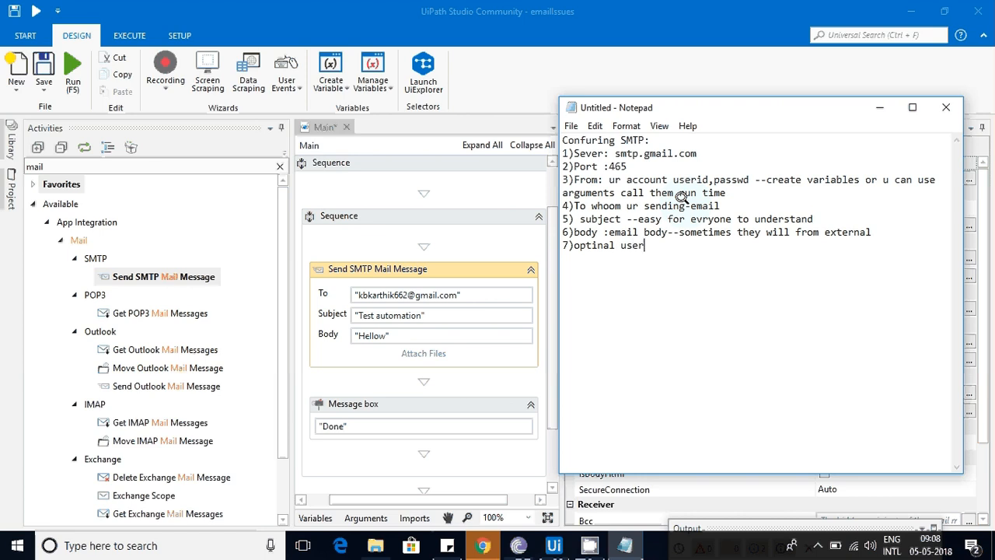
type("name")
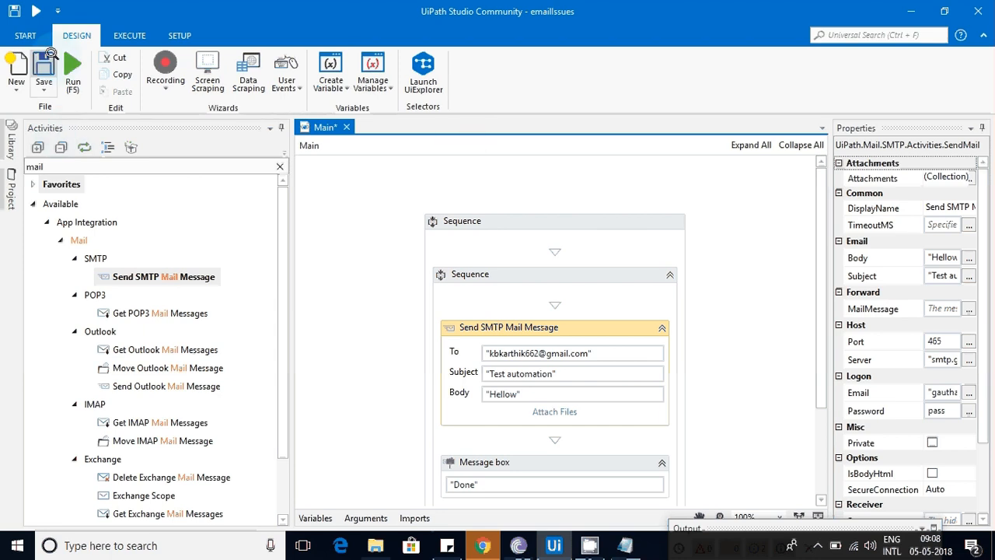
Run the mail workflow and dismiss the 'authentication mechanism too weak' exception
left_click(375, 545)
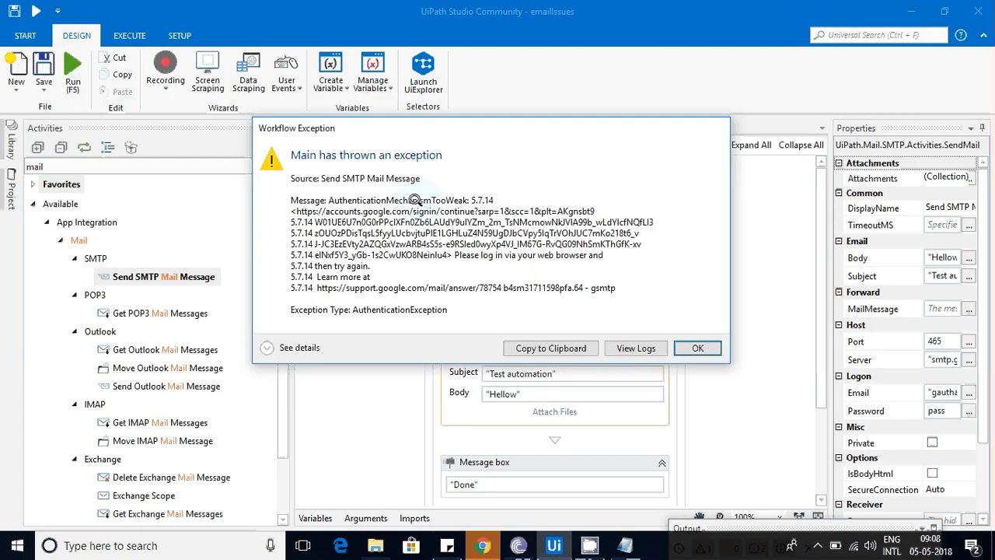
mouse_move(550, 269)
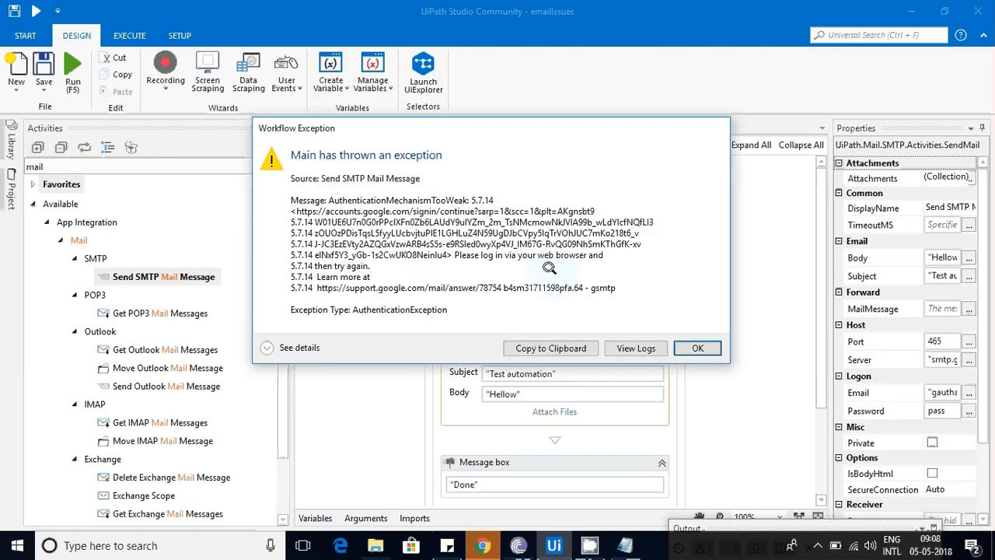
mouse_move(509, 226)
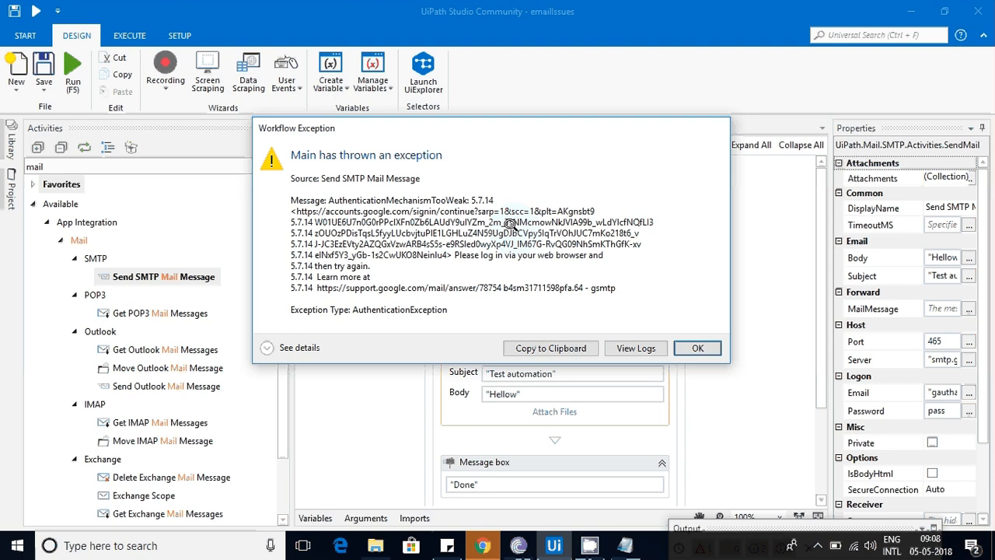
mouse_move(412, 303)
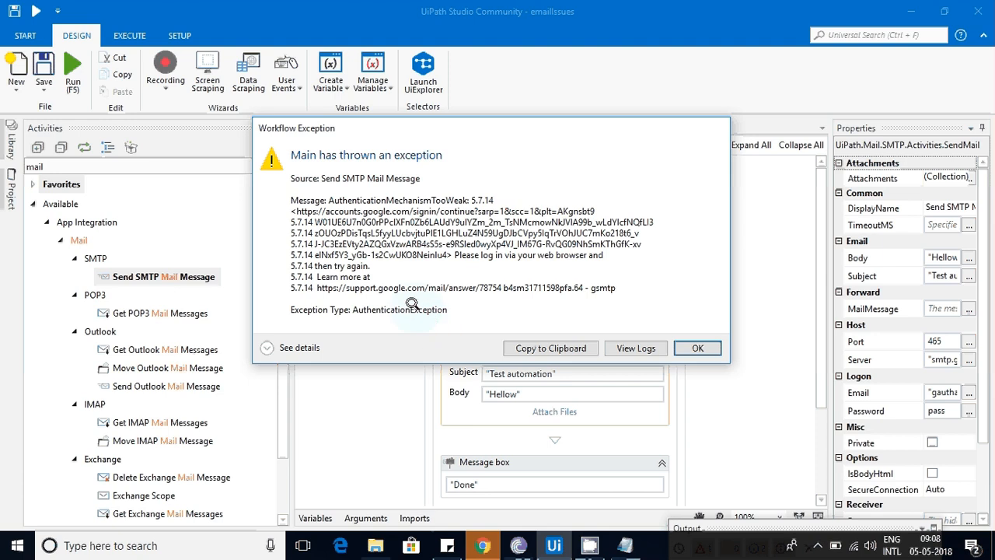
mouse_move(641, 337)
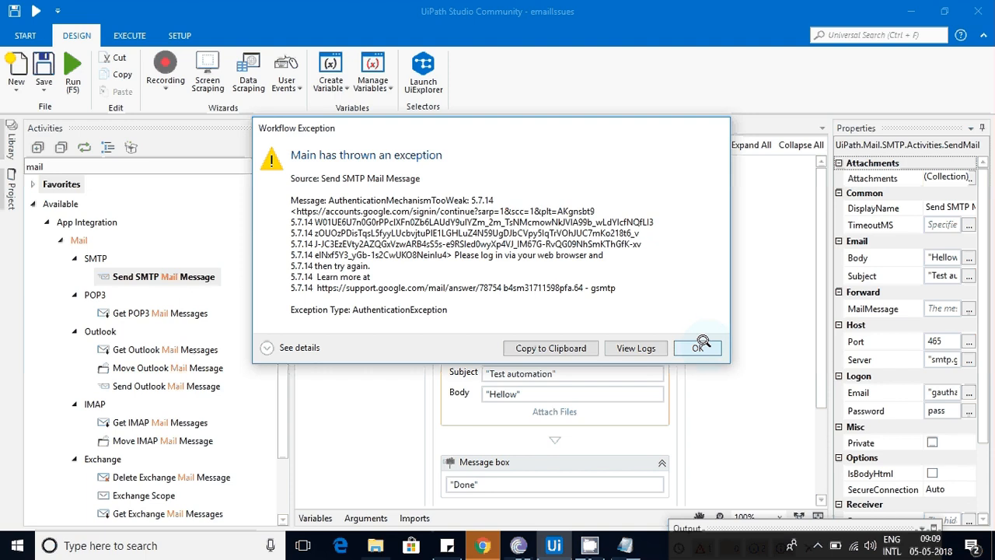
left_click(698, 347)
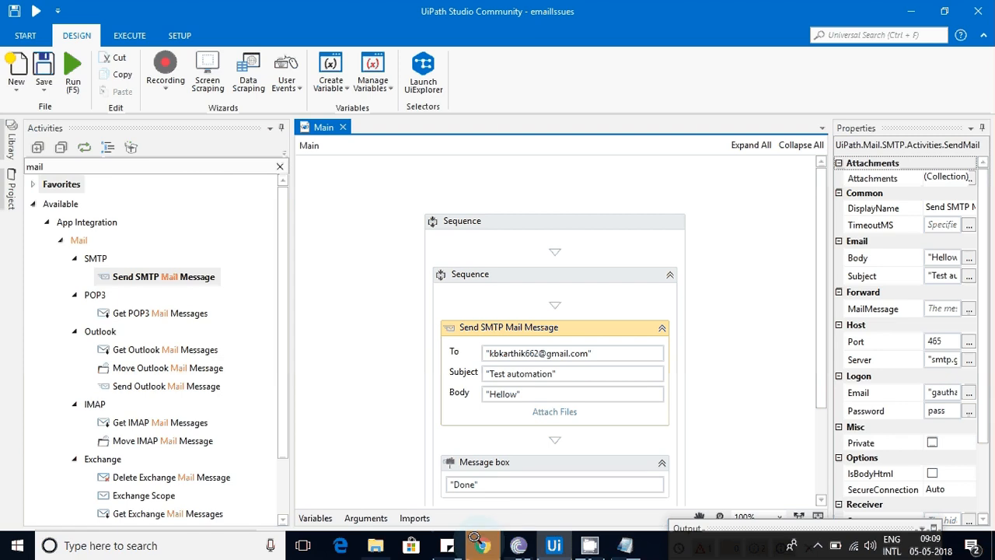
Bring up 'Allow less secure apps' (OFF) on Google's Sign-in & security page and highlight its description
left_click(482, 545)
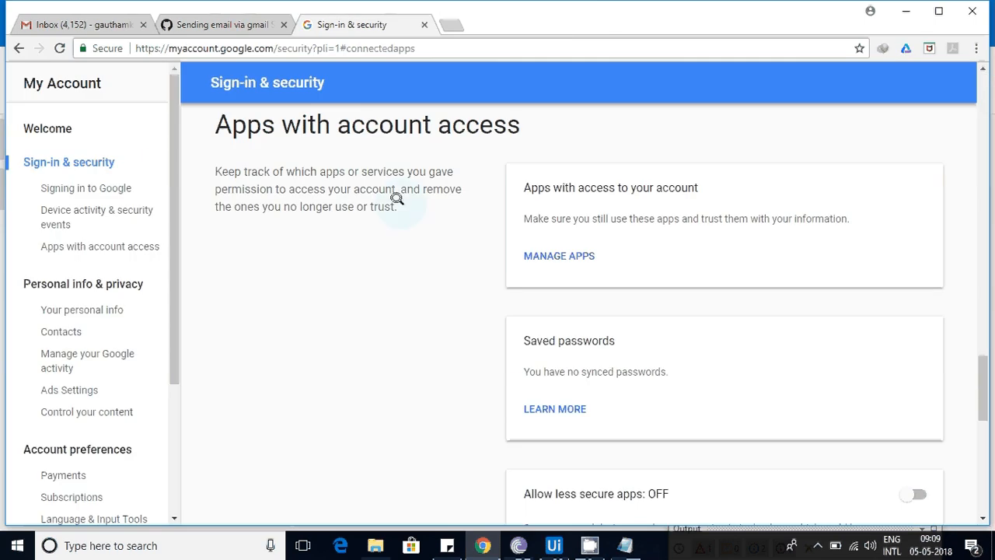
left_click(74, 25)
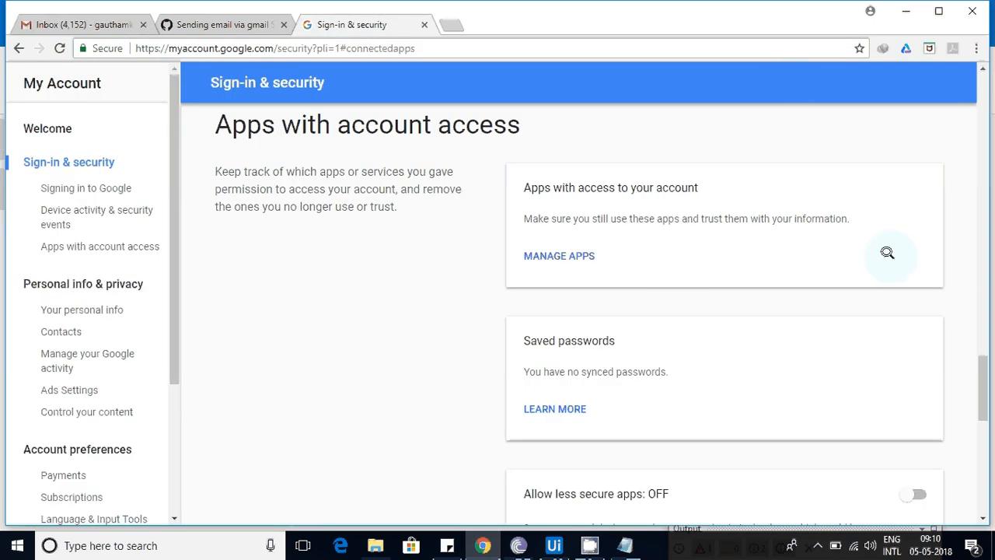
scroll("down", 3)
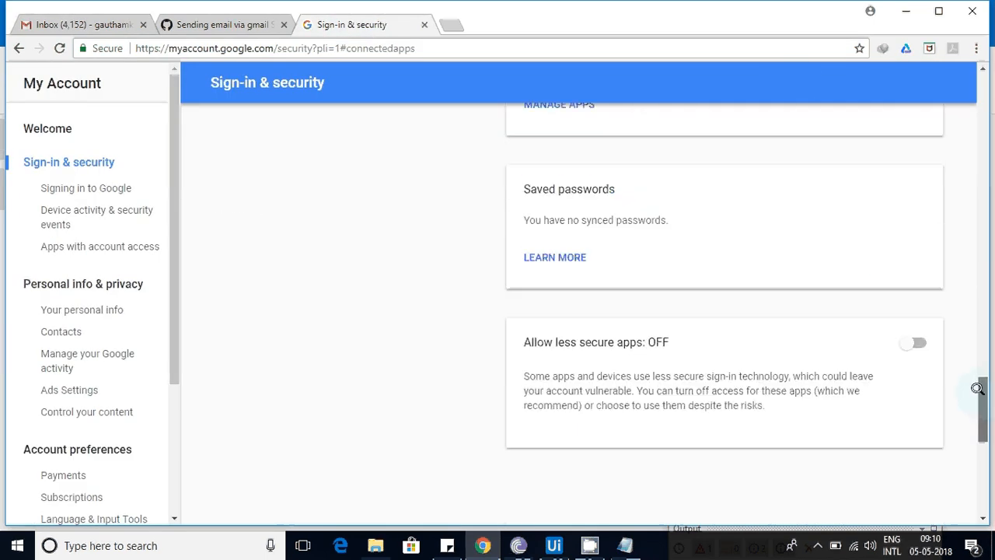
scroll("down", 3)
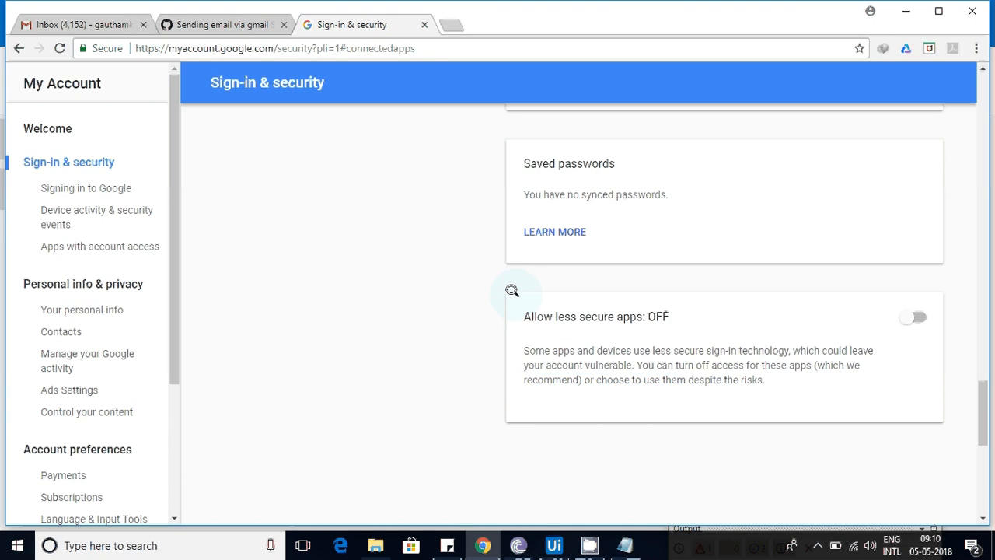
left_click_drag(525, 317, 825, 350)
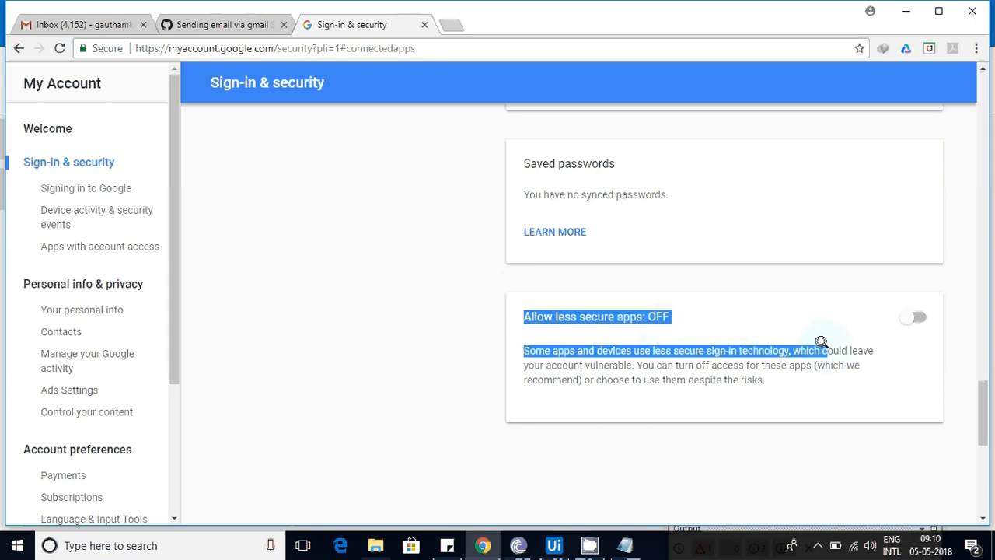
left_click_drag(822, 343, 525, 385)
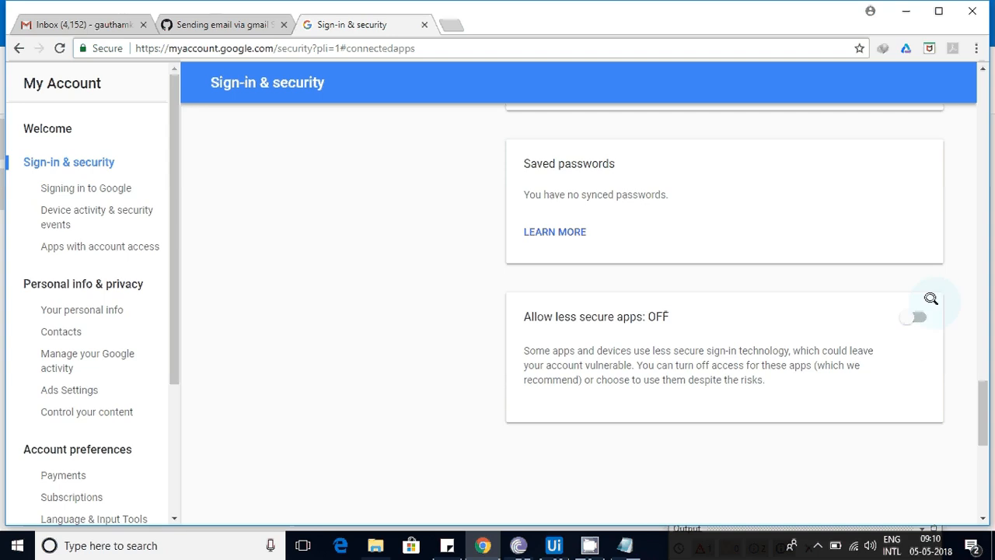
Switch the 'Allow less secure apps' toggle to ON
left_click(916, 316)
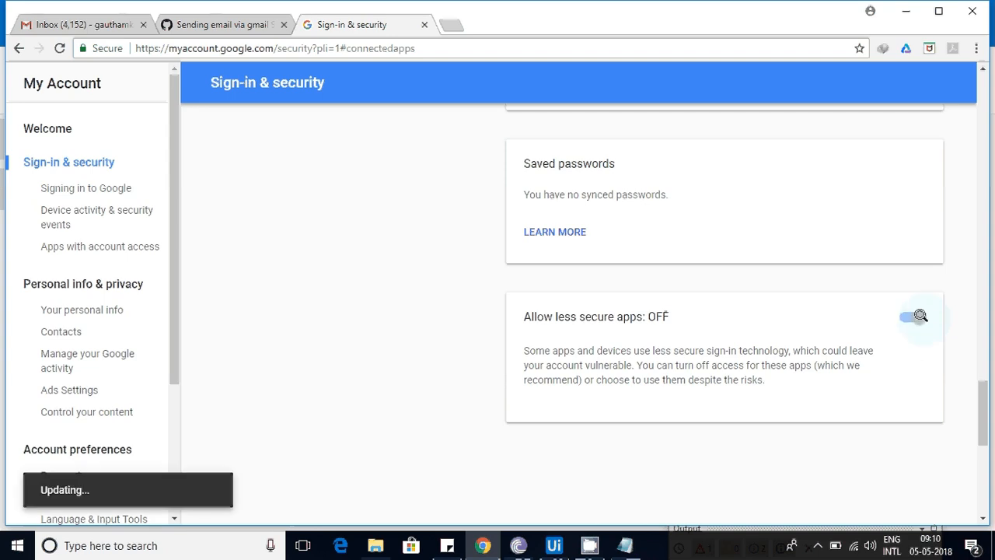
left_click(914, 316)
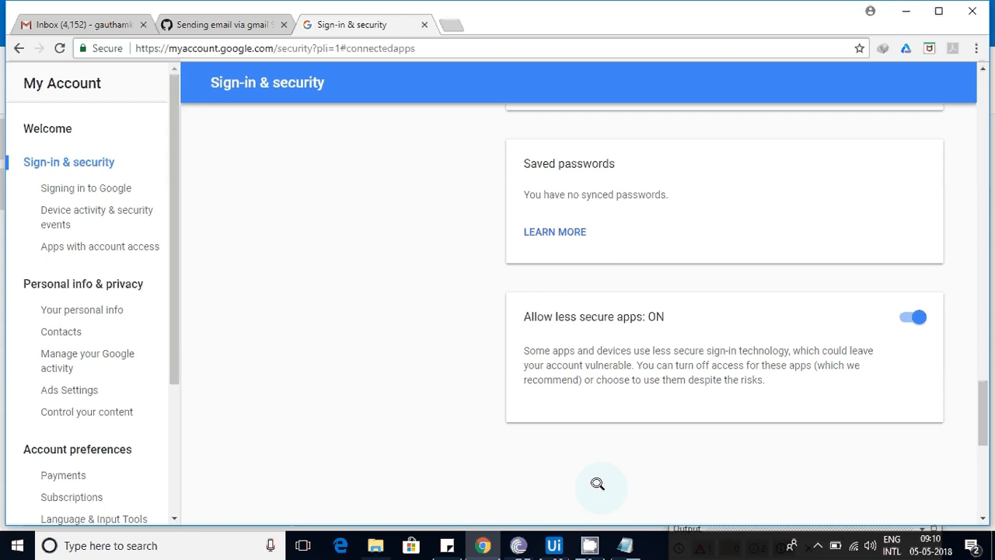
mouse_move(484, 545)
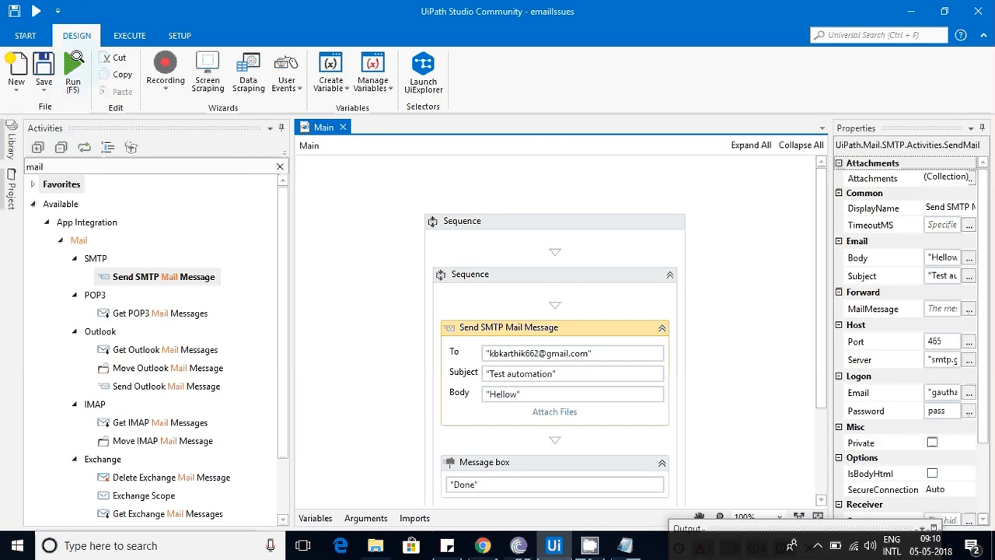
mouse_move(73, 66)
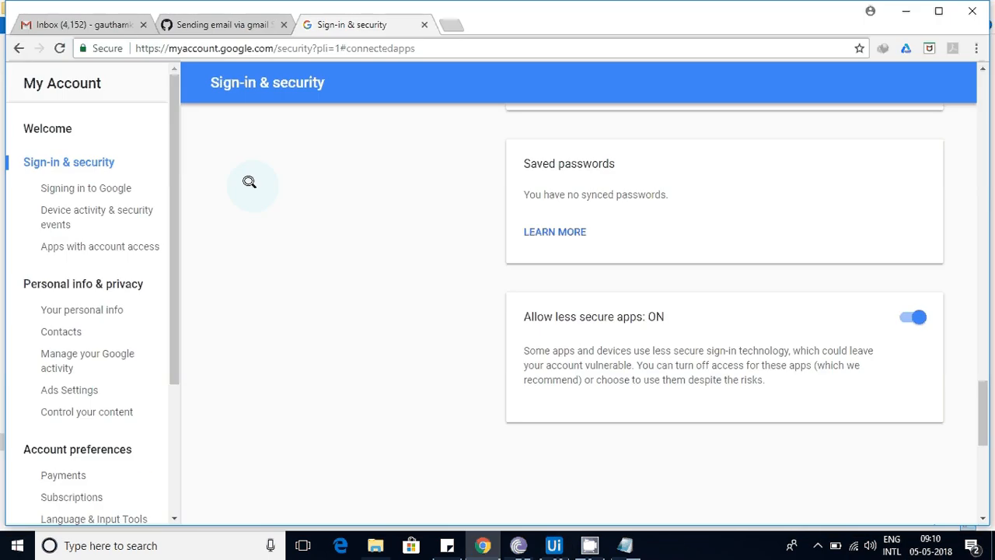
mouse_move(387, 239)
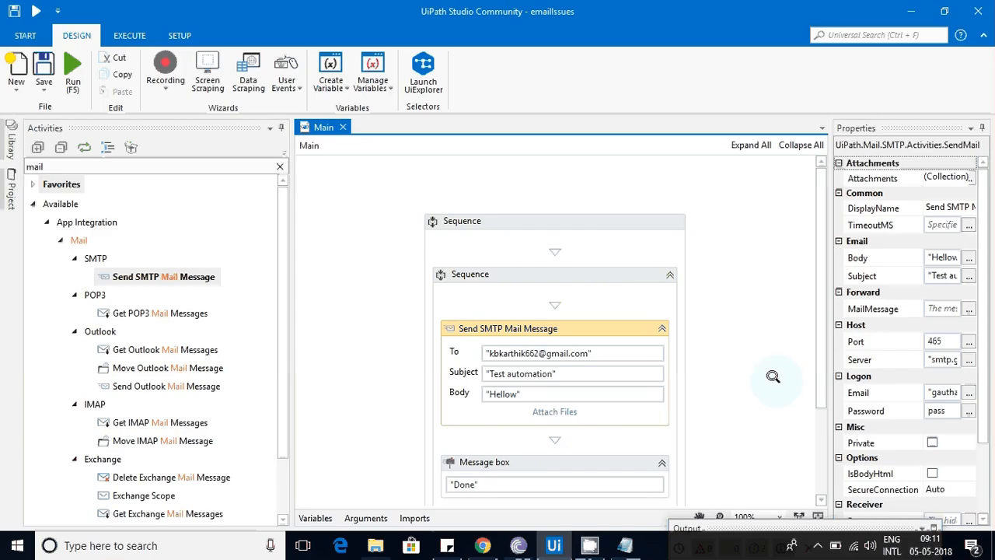
Scroll through the Main workflow designer to review the mail activity
scroll("down", 3)
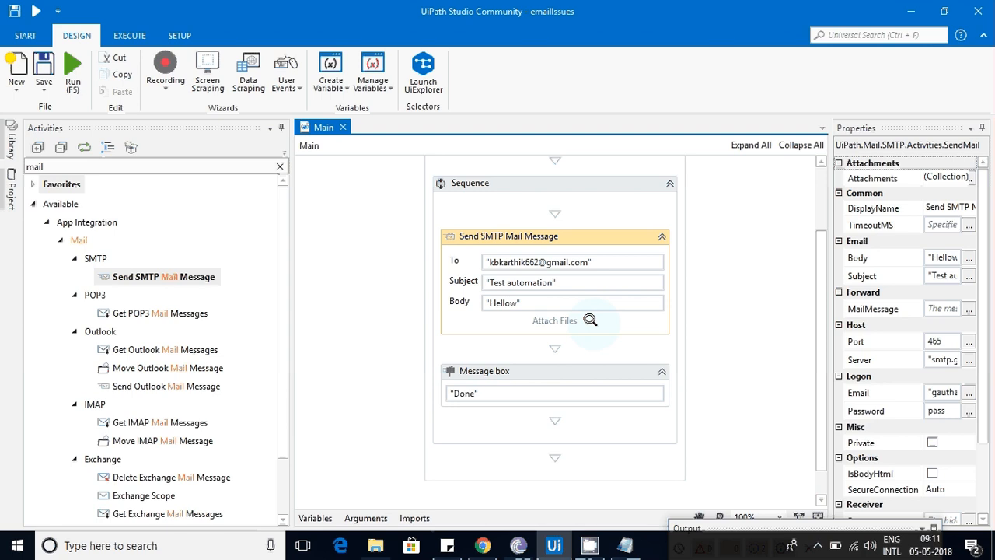
mouse_move(564, 507)
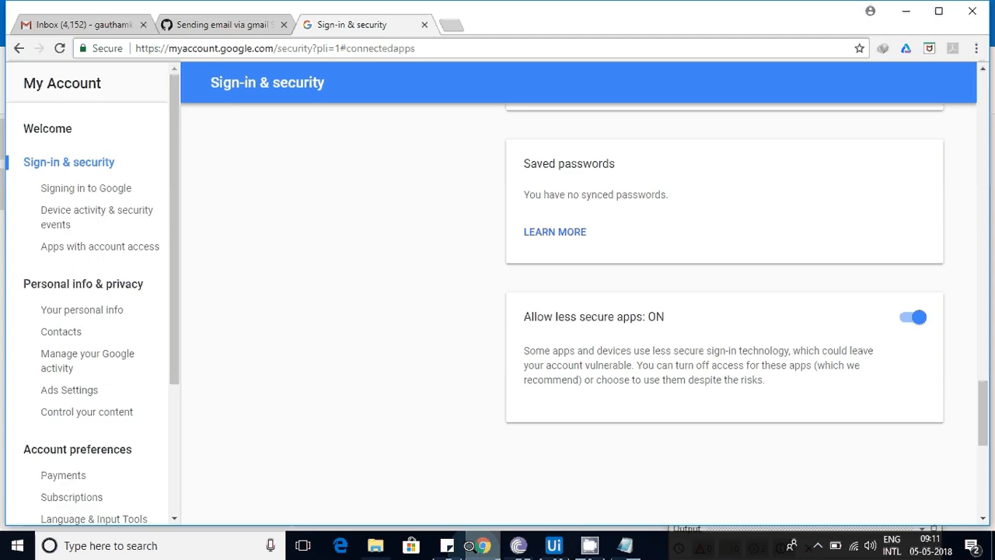
Sign in to the second Gmail account with its password so the inbox loads
left_click(77, 24)
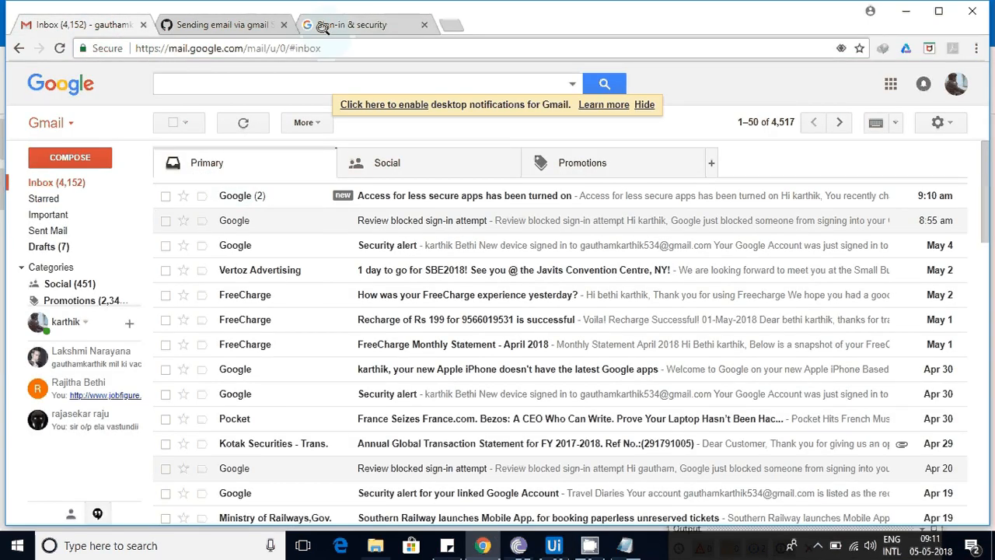
left_click(350, 25)
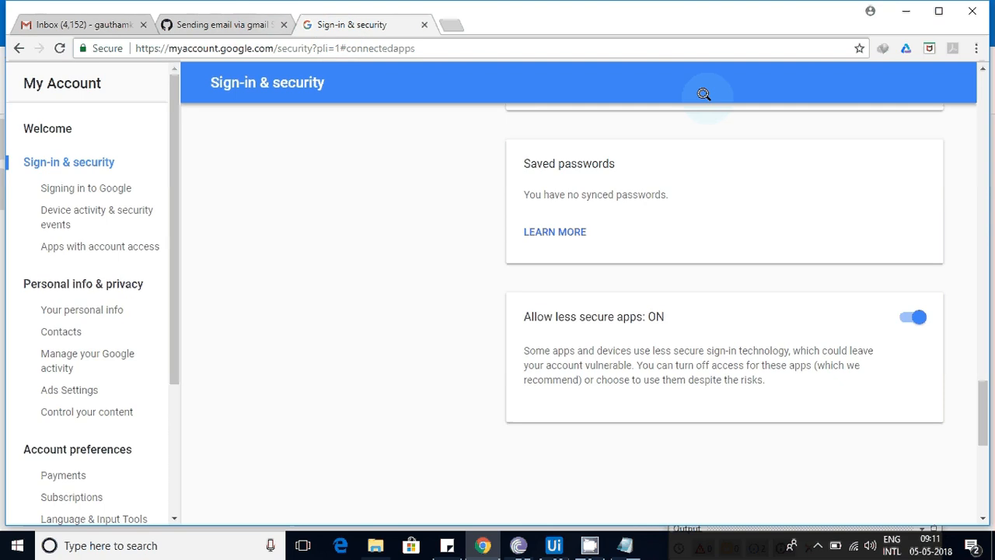
mouse_move(102, 11)
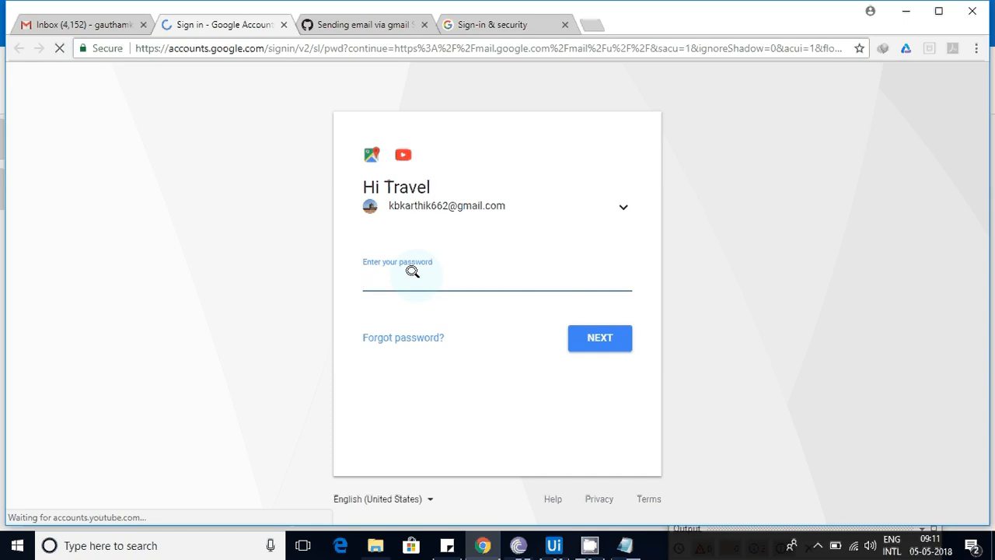
type("•")
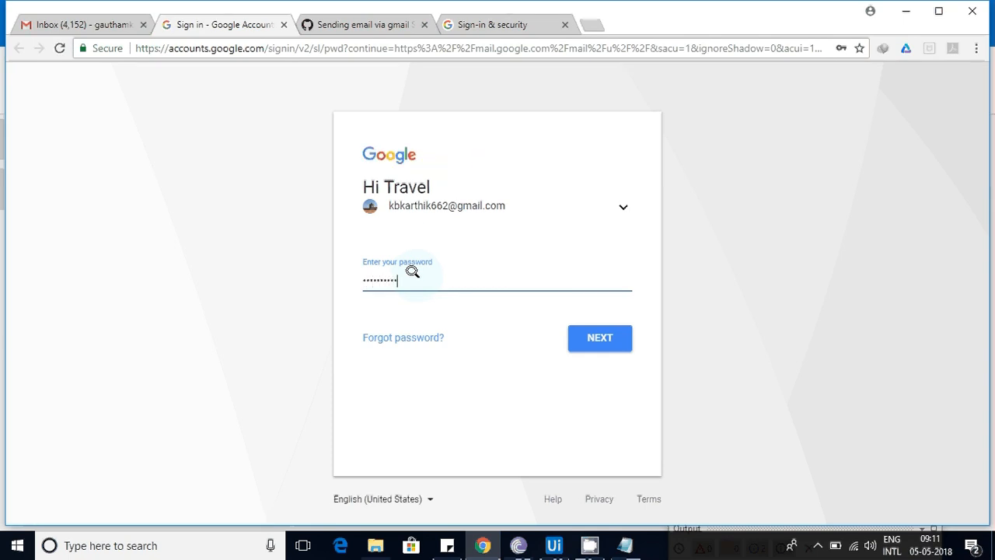
left_click(600, 337)
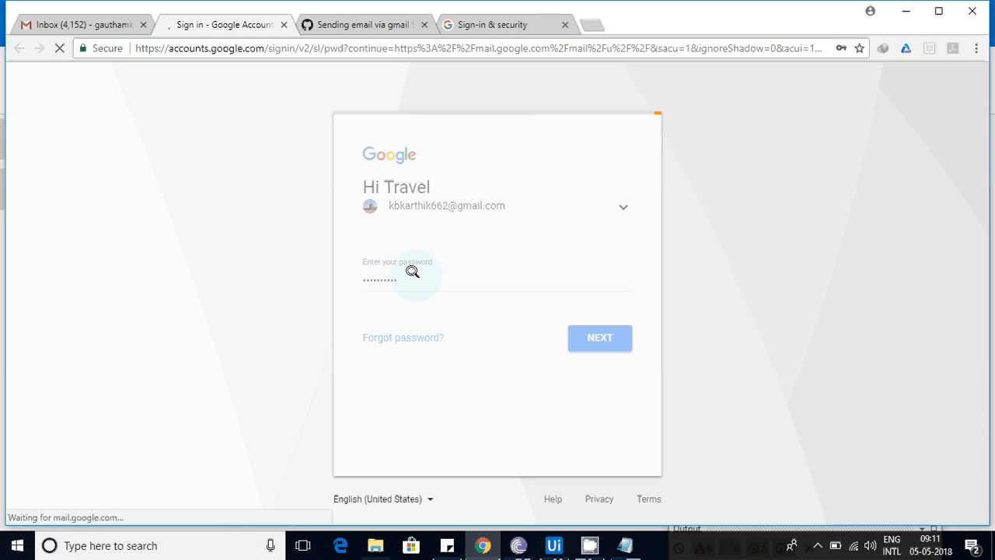
left_click(599, 337)
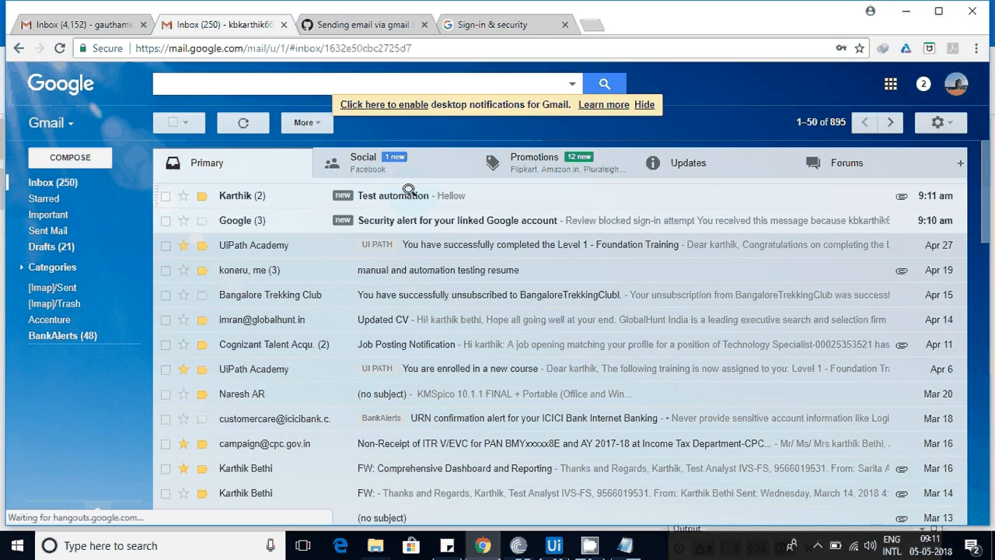
Read the Test automation email, check the Social tab and reopen the conversation
left_click(393, 195)
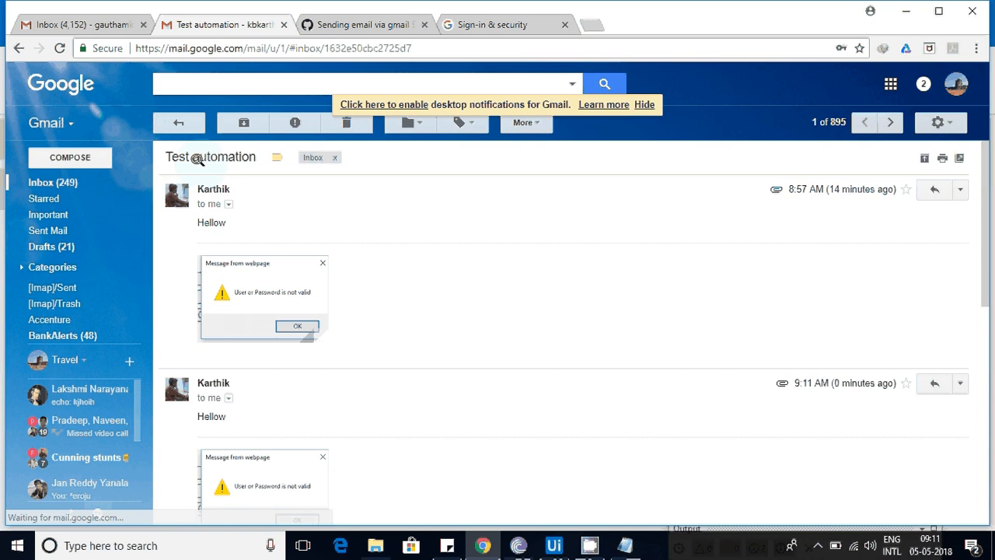
mouse_move(178, 122)
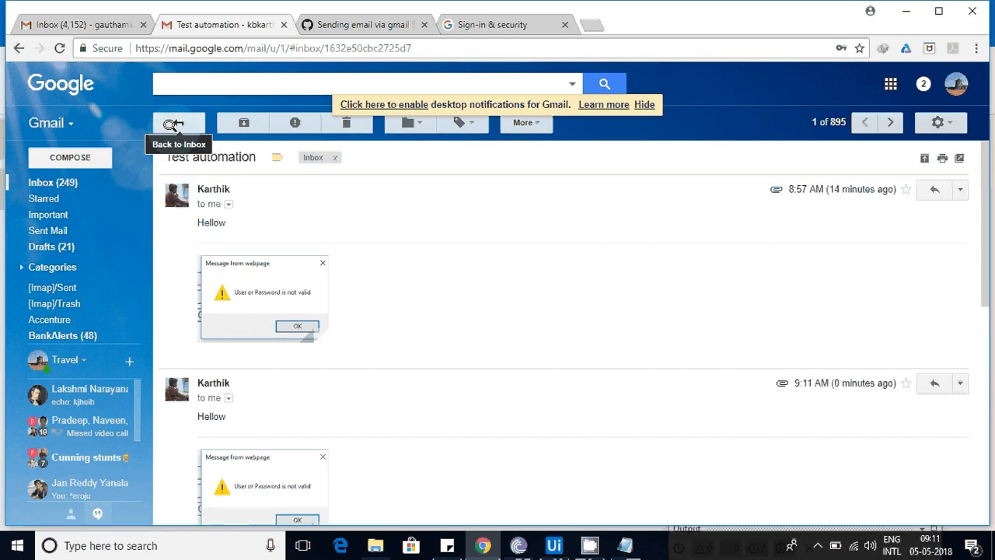
left_click(178, 123)
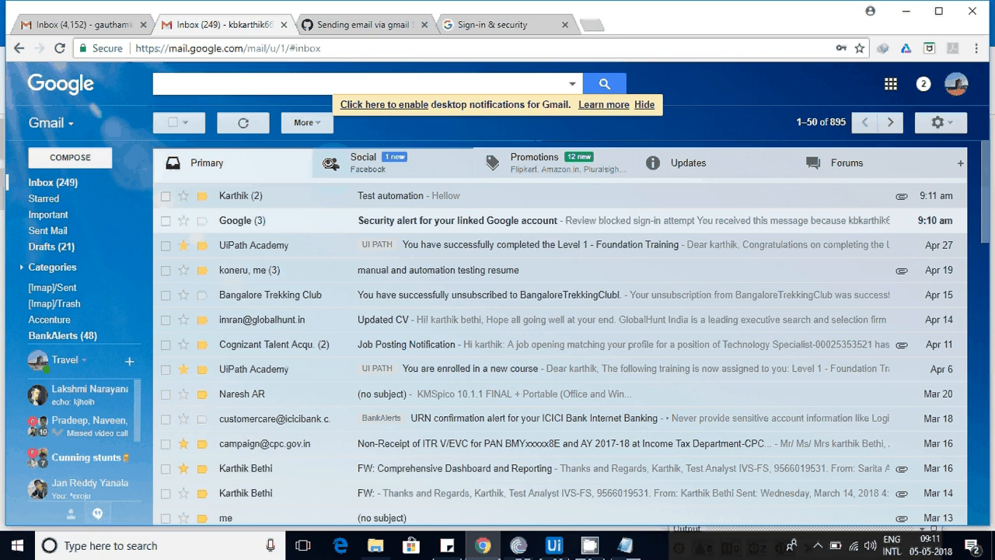
left_click(363, 163)
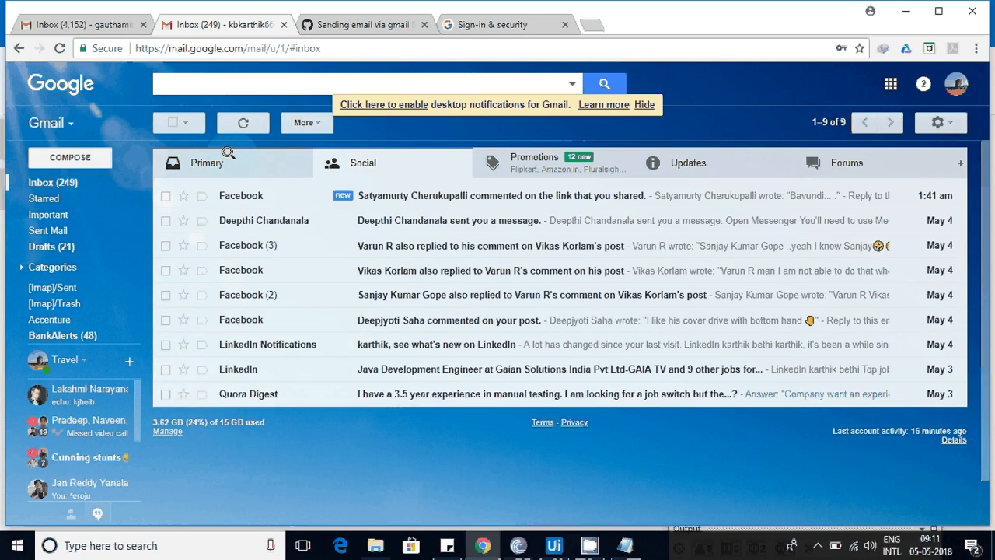
left_click(242, 122)
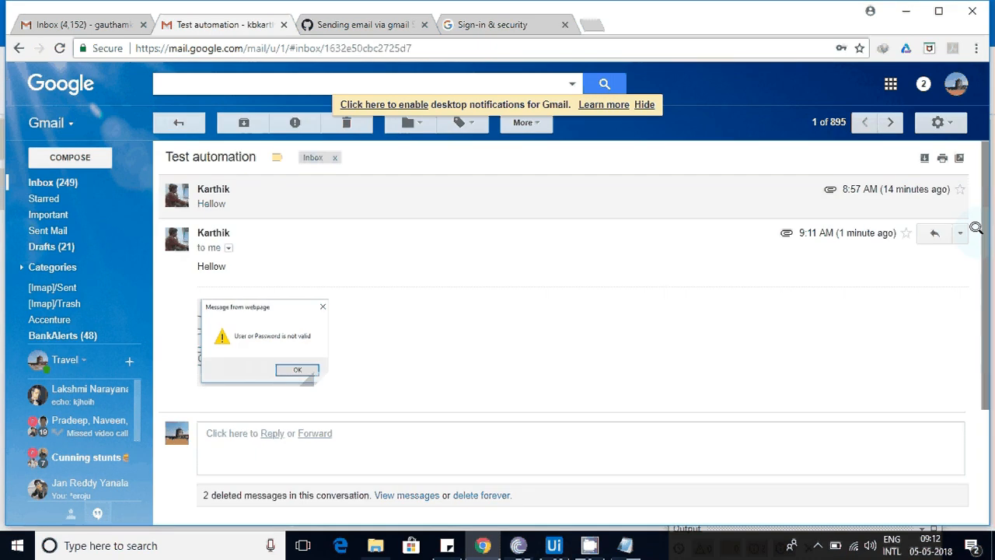
scroll("down", 3)
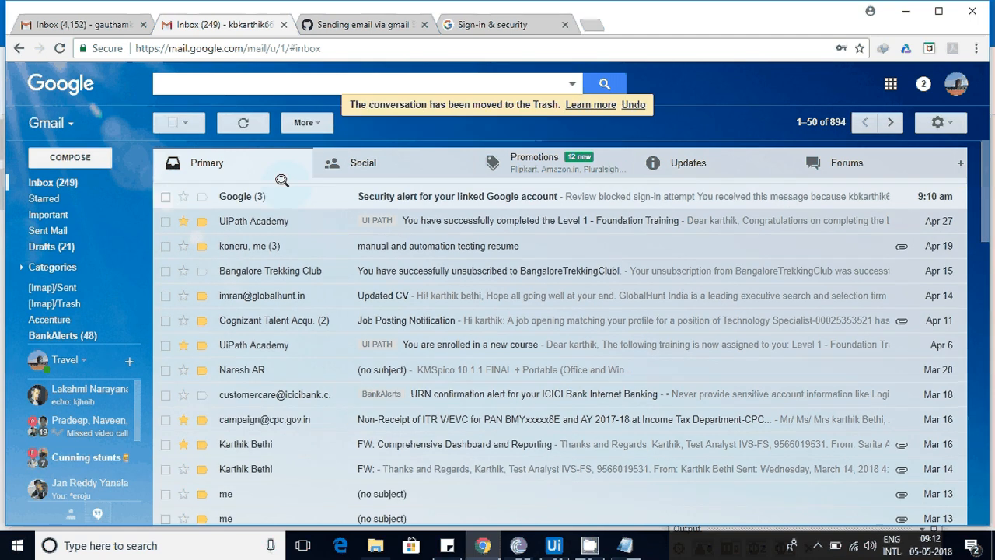
Delete the Google security alert, then open the newly arrived Test automation email
left_click(166, 196)
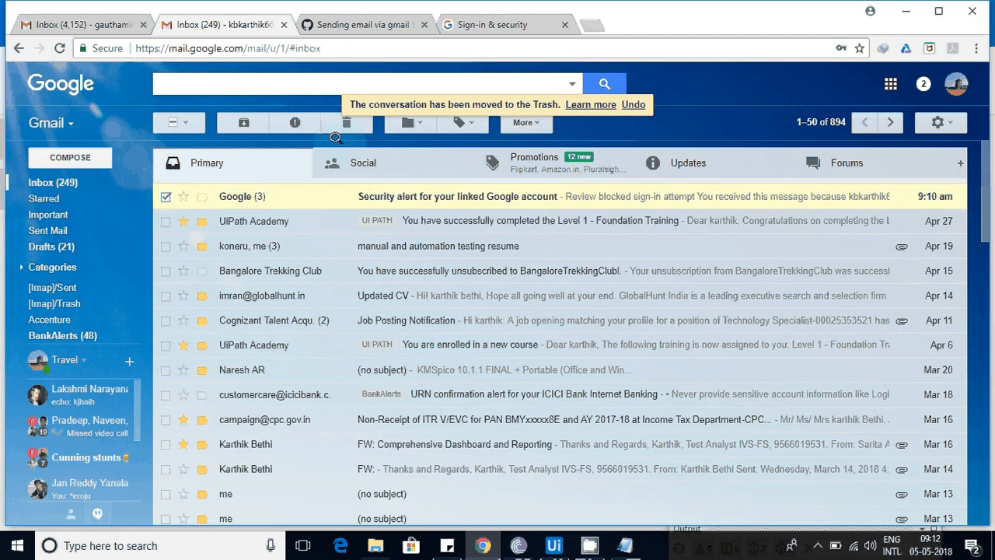
left_click(346, 122)
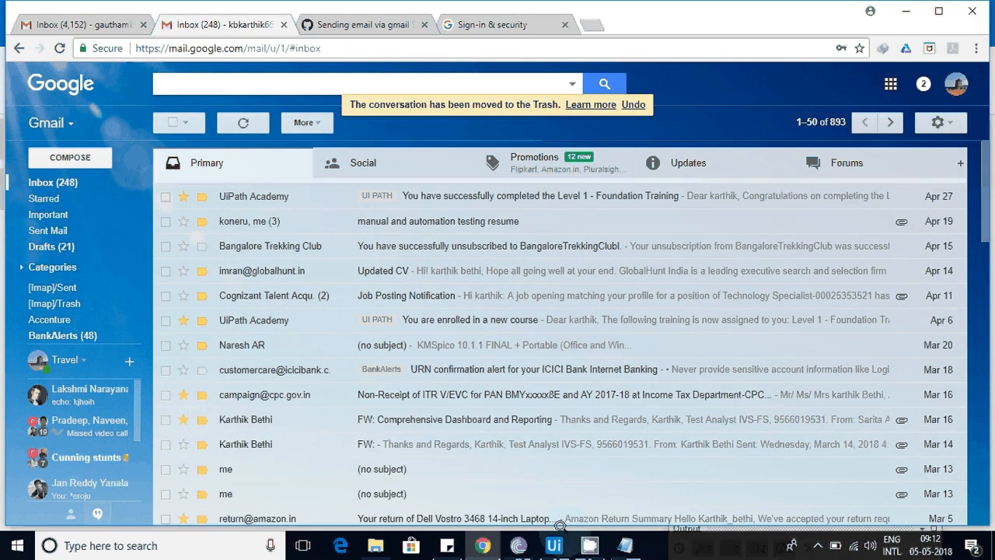
left_click(553, 545)
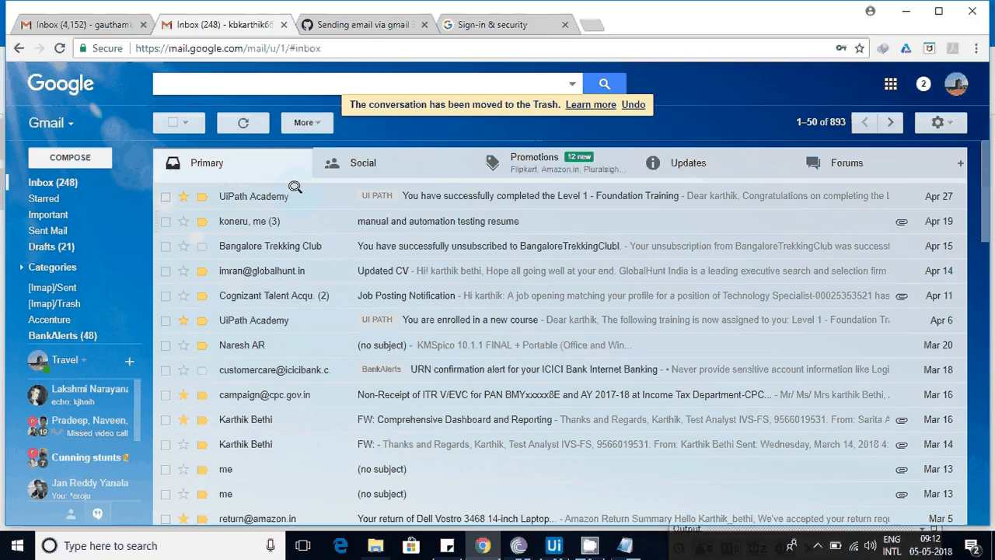
mouse_move(59, 48)
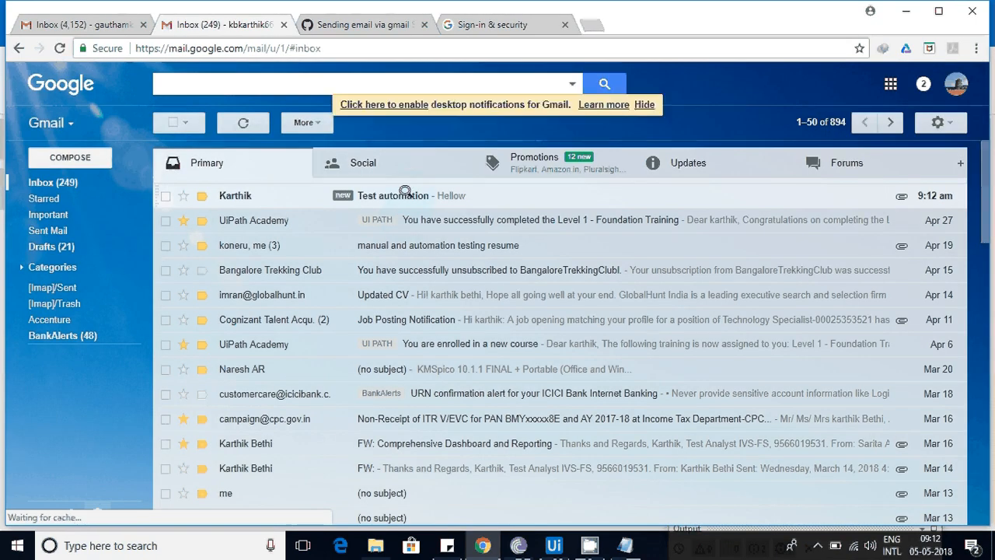
left_click(393, 195)
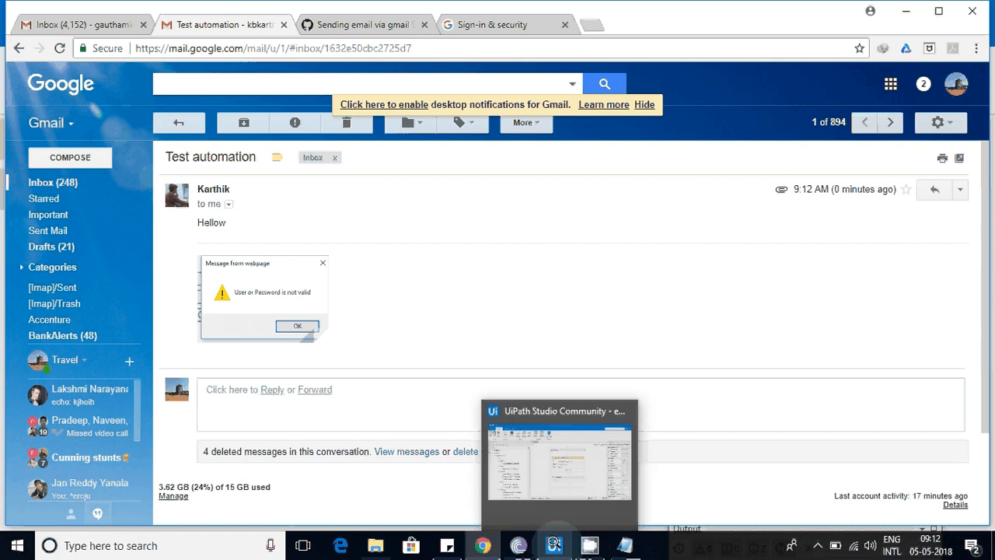
Delete the file row from the Attachments collection of Send SMTP Mail Message and save the workflow
left_click(553, 545)
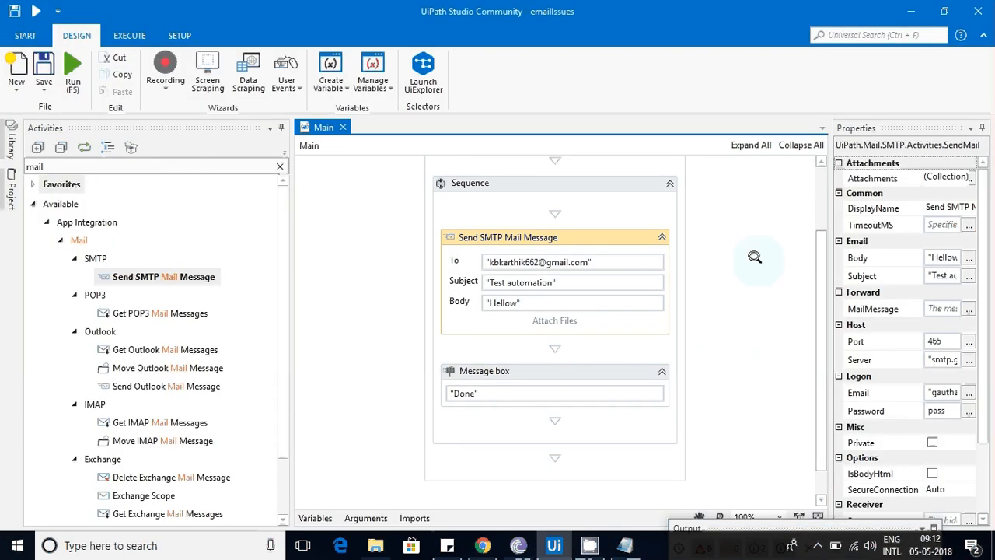
scroll("down", 3)
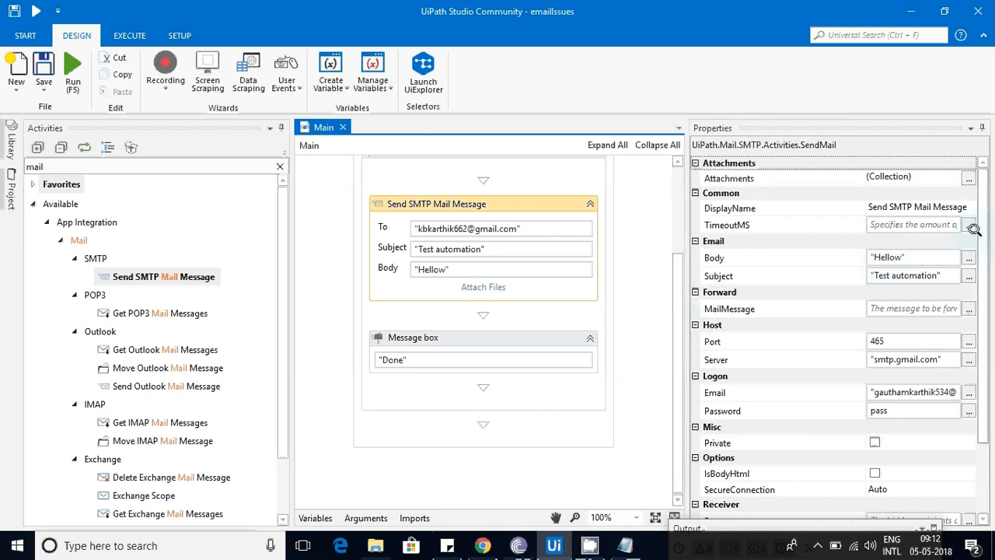
left_click(969, 178)
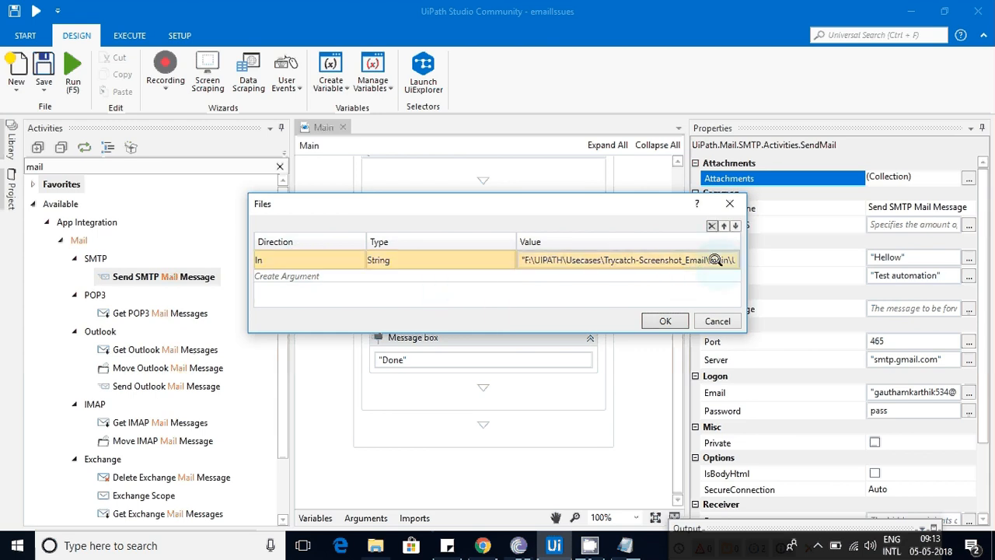
left_click(286, 276)
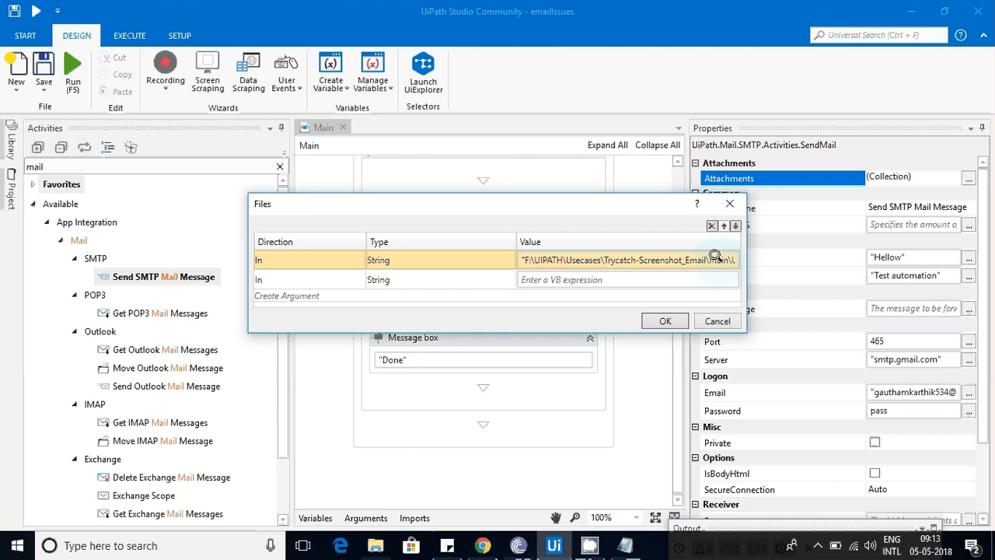
mouse_move(715, 259)
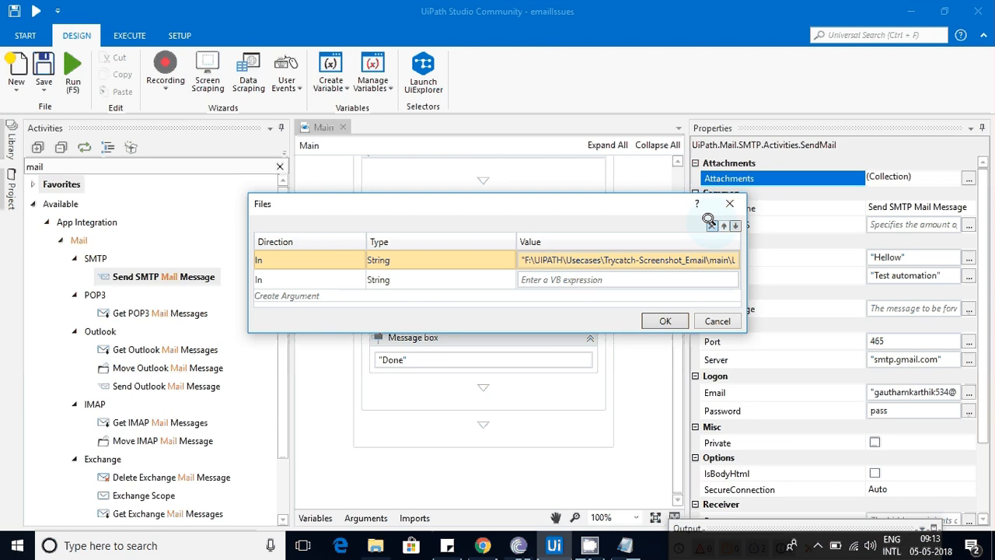
left_click(712, 225)
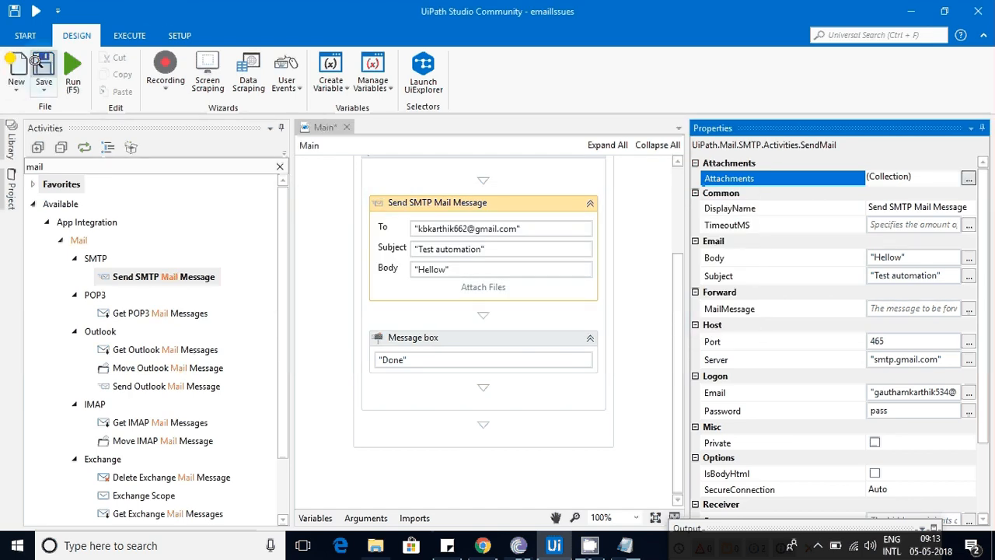
left_click(482, 545)
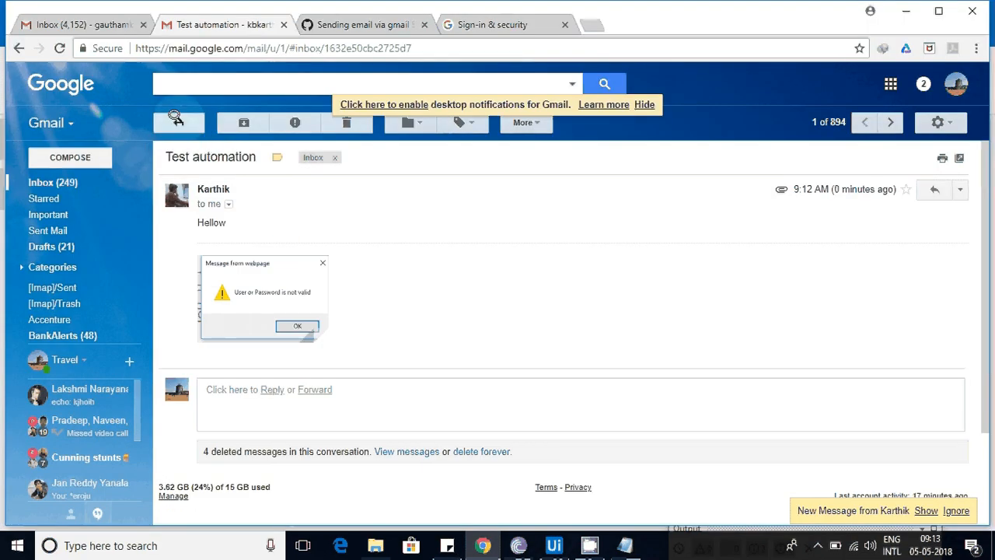
Check the 9:13 AM 'Hellow' message from Karthik has no attachment, then return to UiPath
left_click(297, 325)
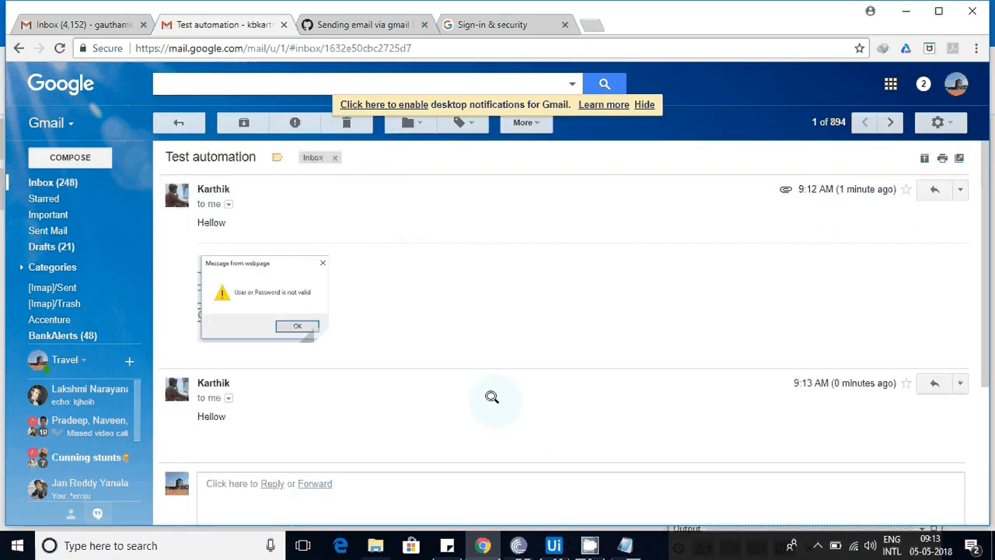
scroll("down", 3)
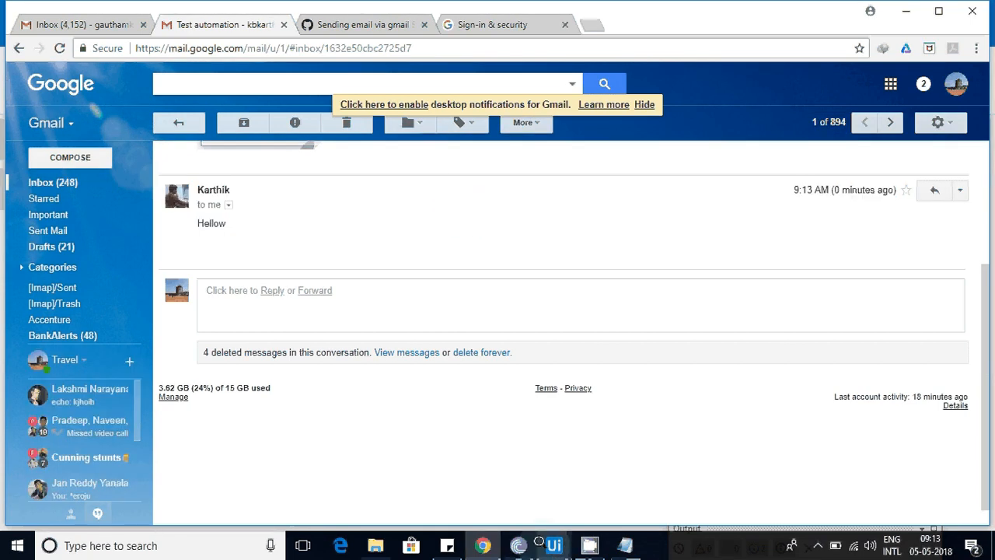
left_click(553, 545)
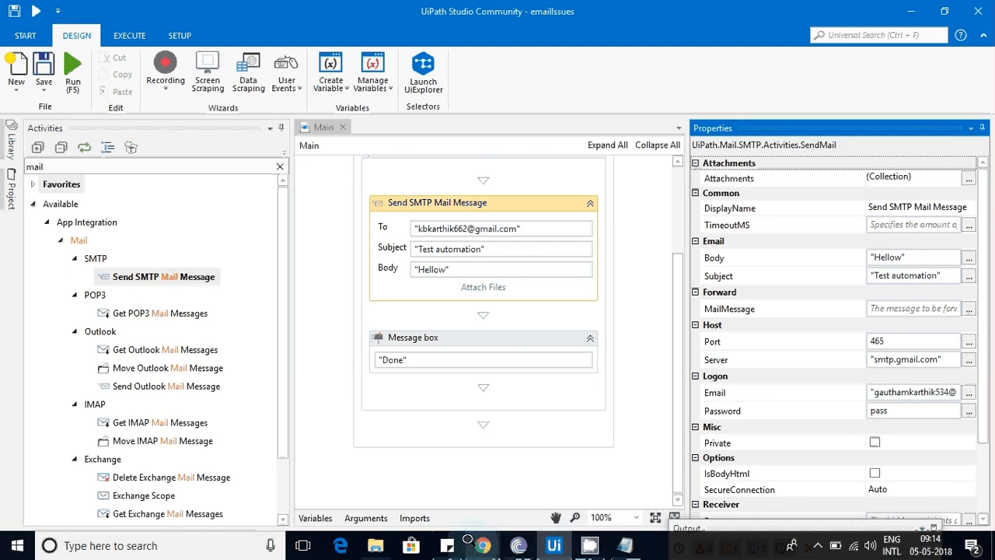
Show the Google Account Sign-in & security page with 'Allow less secure apps' ON
left_click(482, 544)
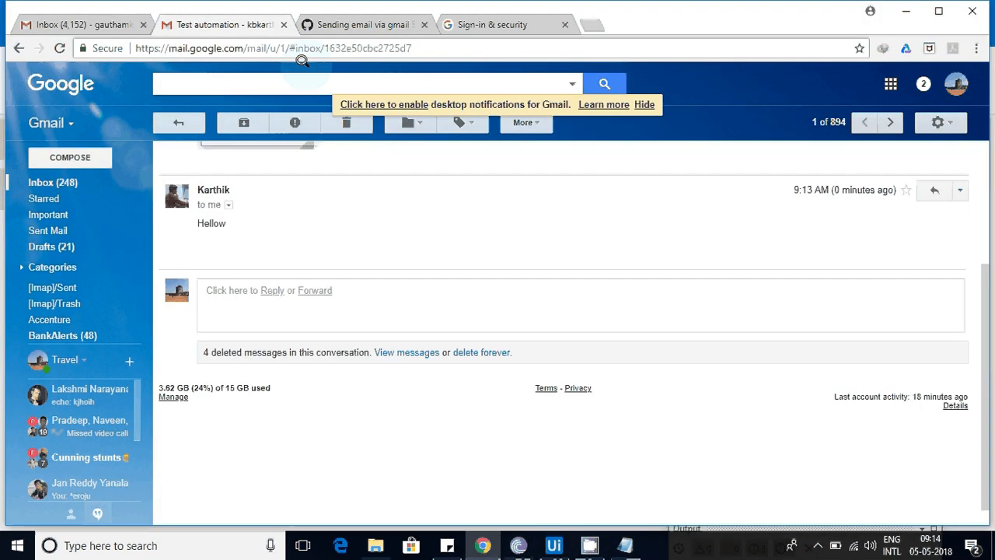
left_click(505, 24)
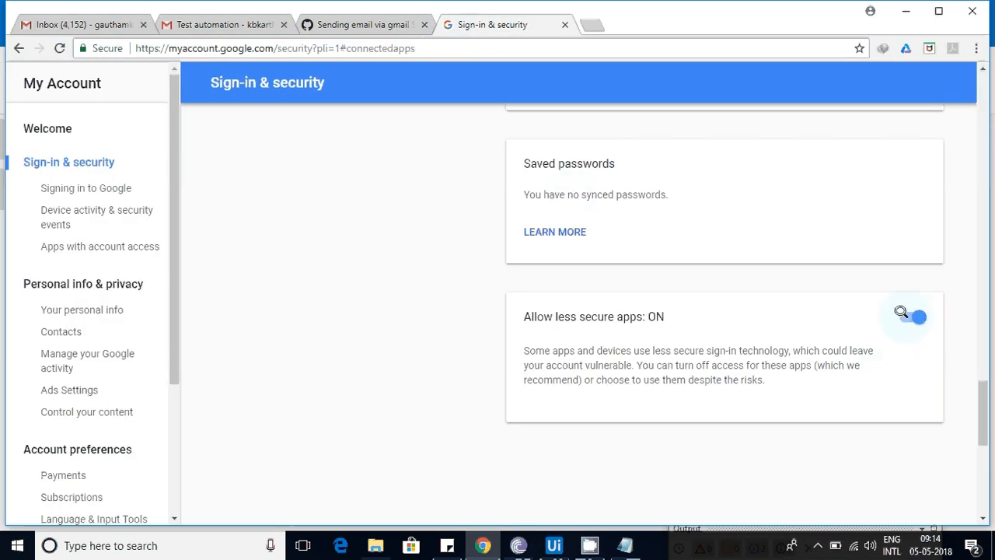
left_click(917, 316)
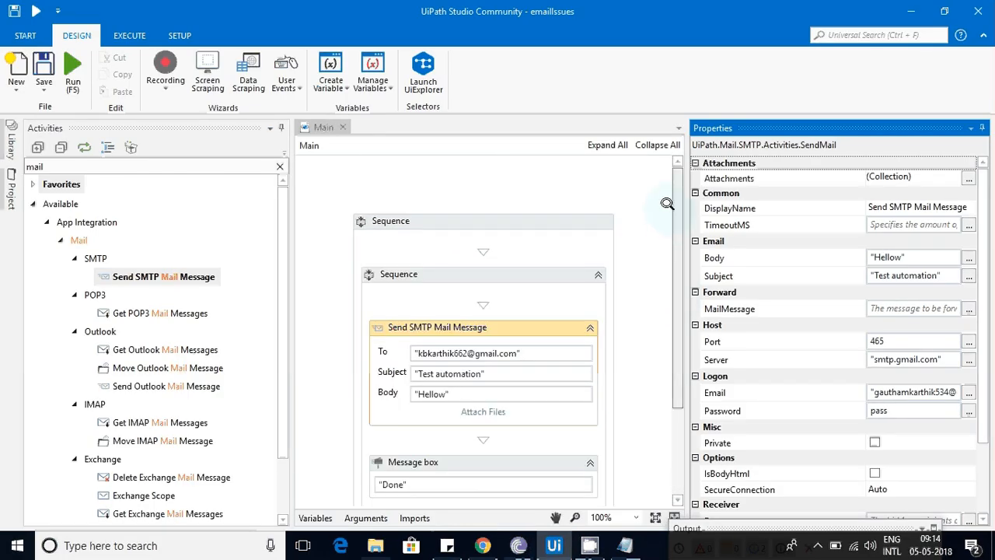
mouse_move(164, 313)
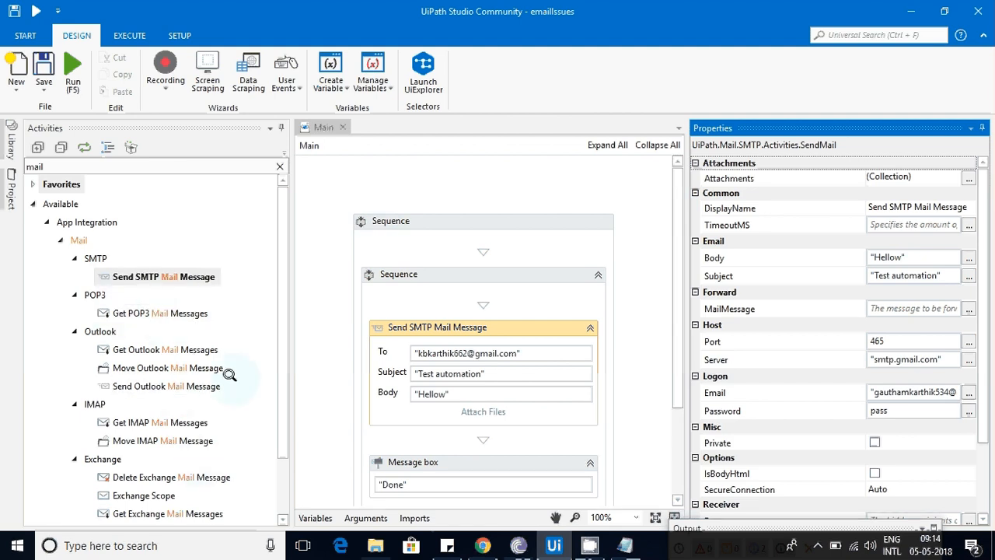
scroll("down", 3)
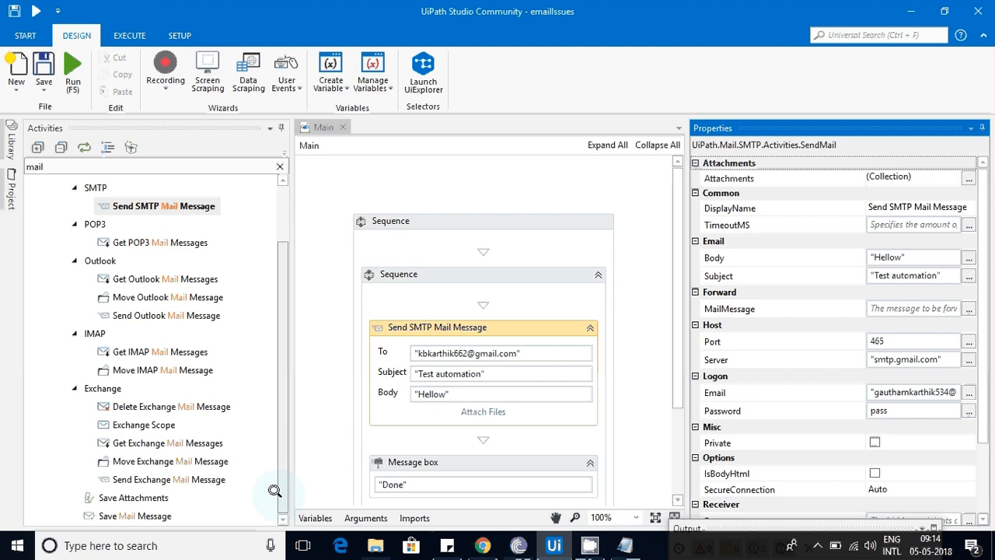